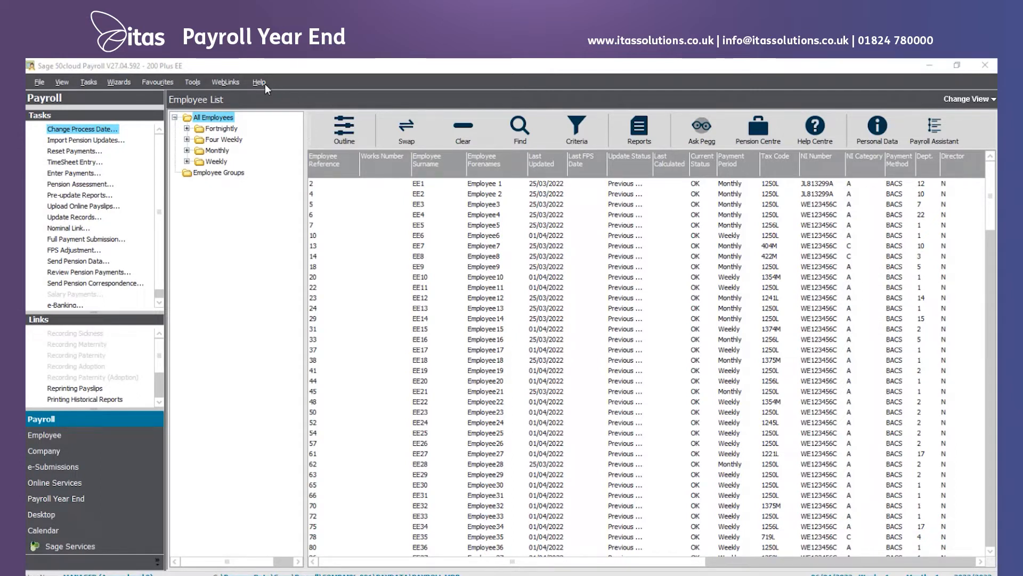
pyautogui.moveTo(275, 216)
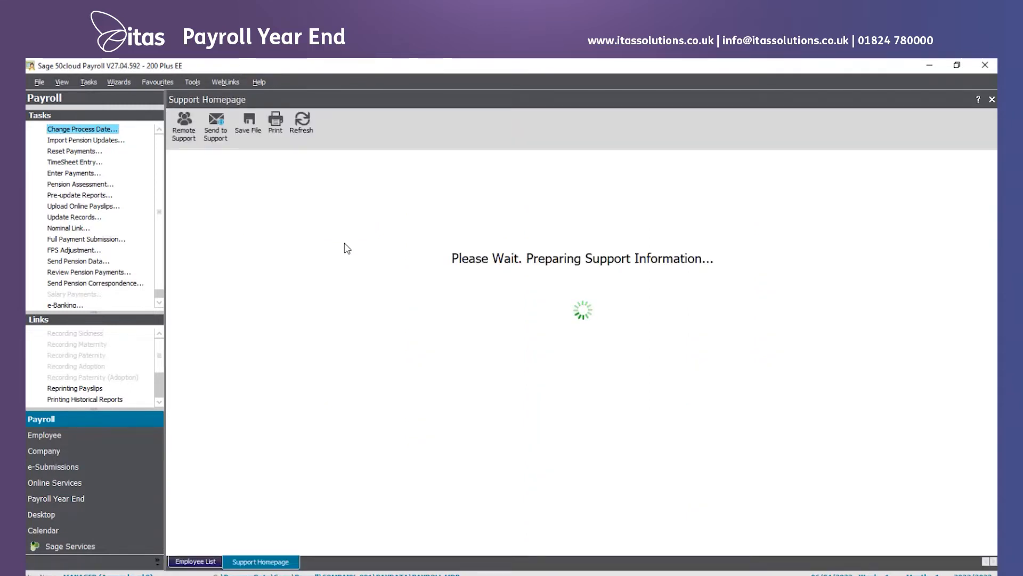
pyautogui.moveTo(334, 238)
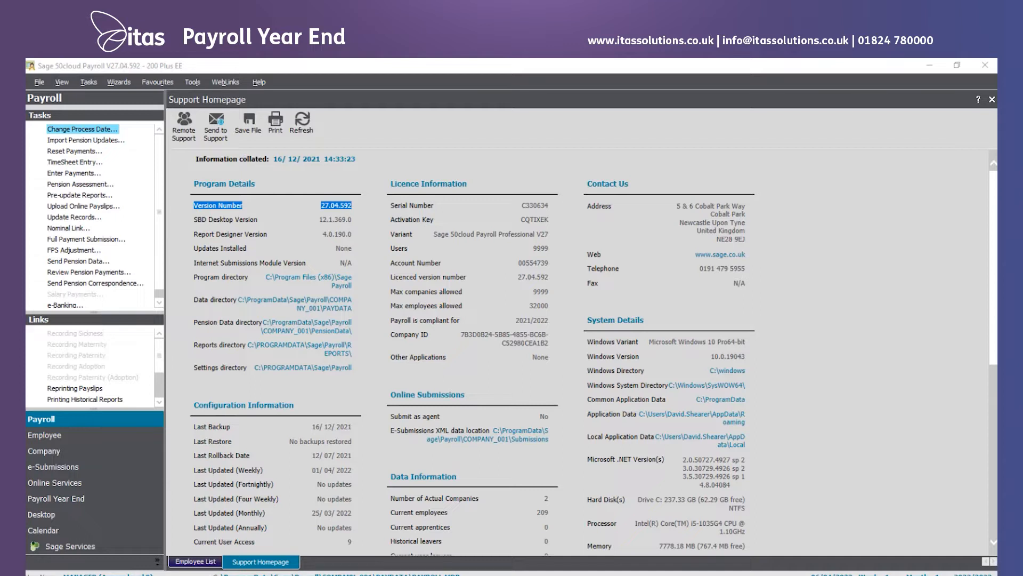
pyautogui.moveTo(258, 98)
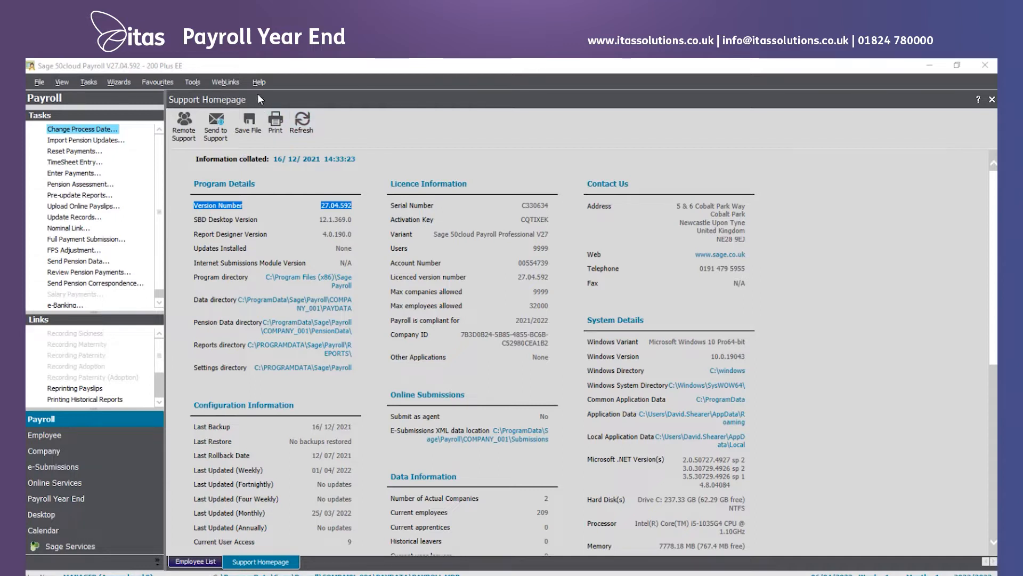
# - Run Help > Check For Updates and dismiss the 'no new updates' message
pyautogui.click(259, 82)
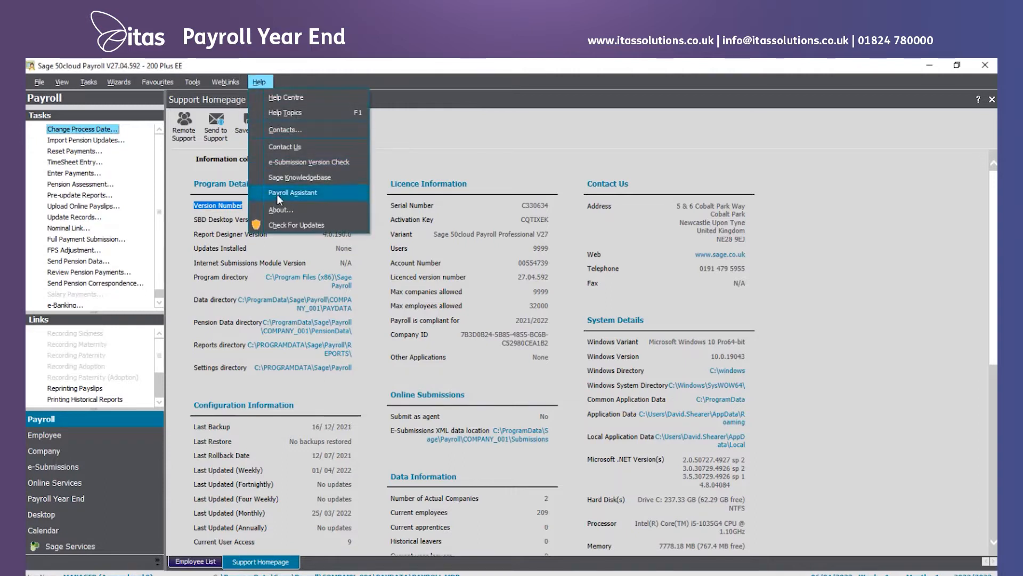
pyautogui.click(295, 225)
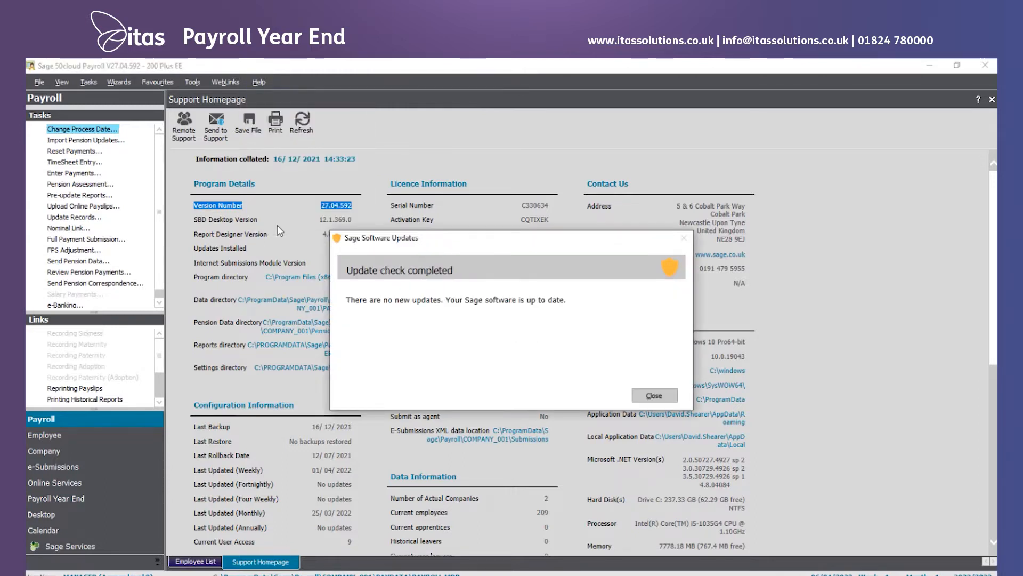
pyautogui.moveTo(449, 211)
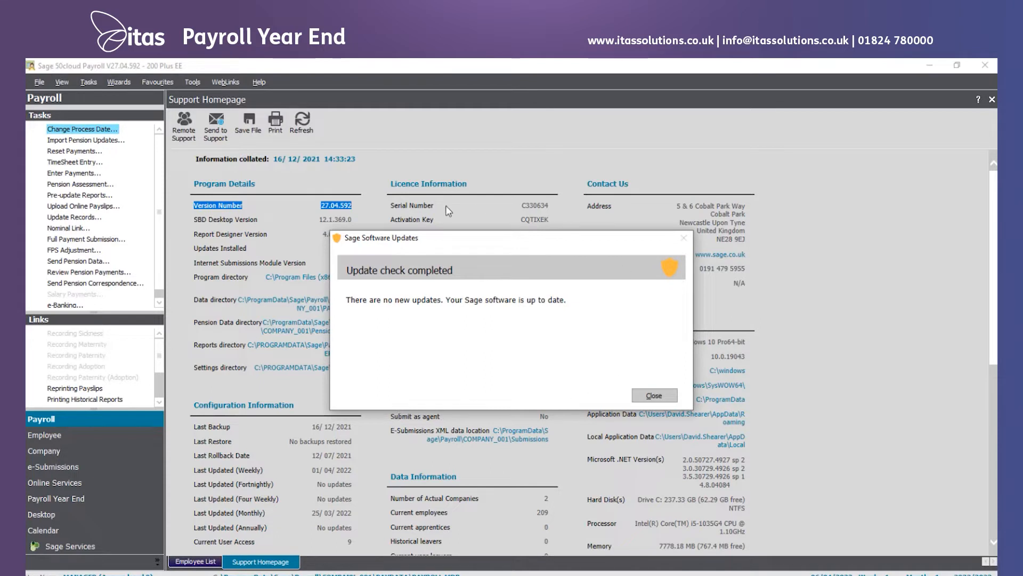
pyautogui.moveTo(516, 340)
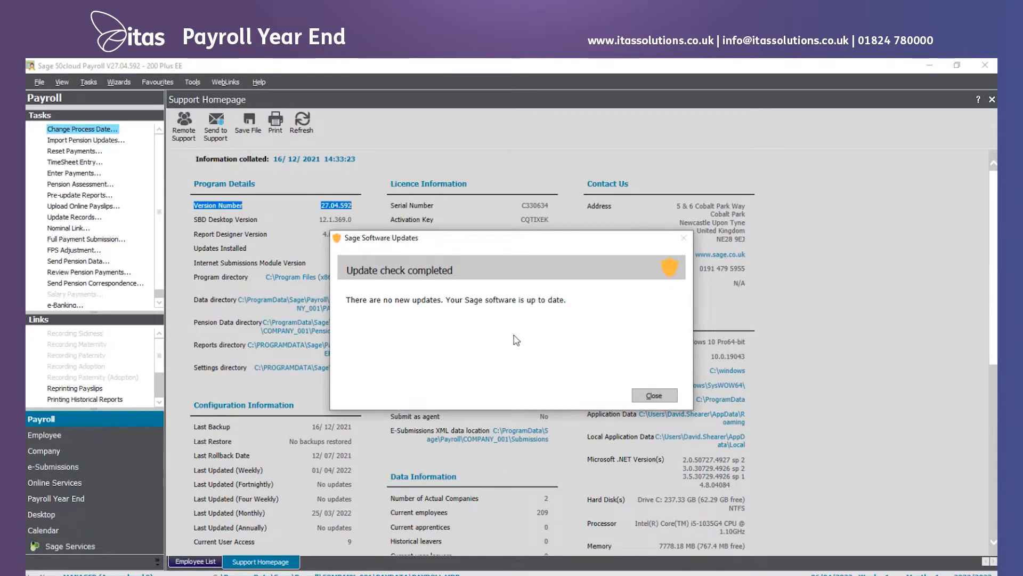
pyautogui.moveTo(44, 346)
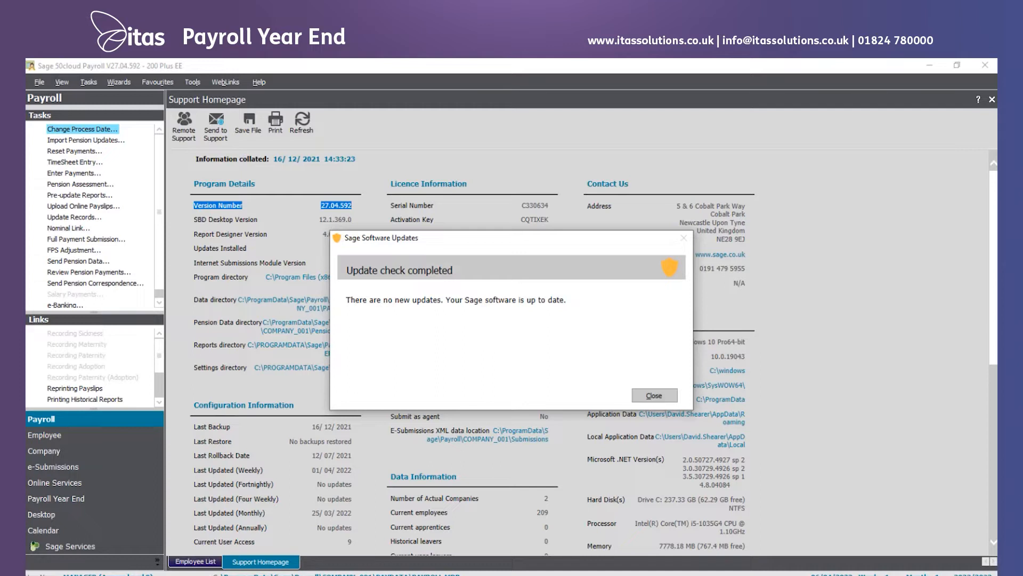
pyautogui.click(653, 394)
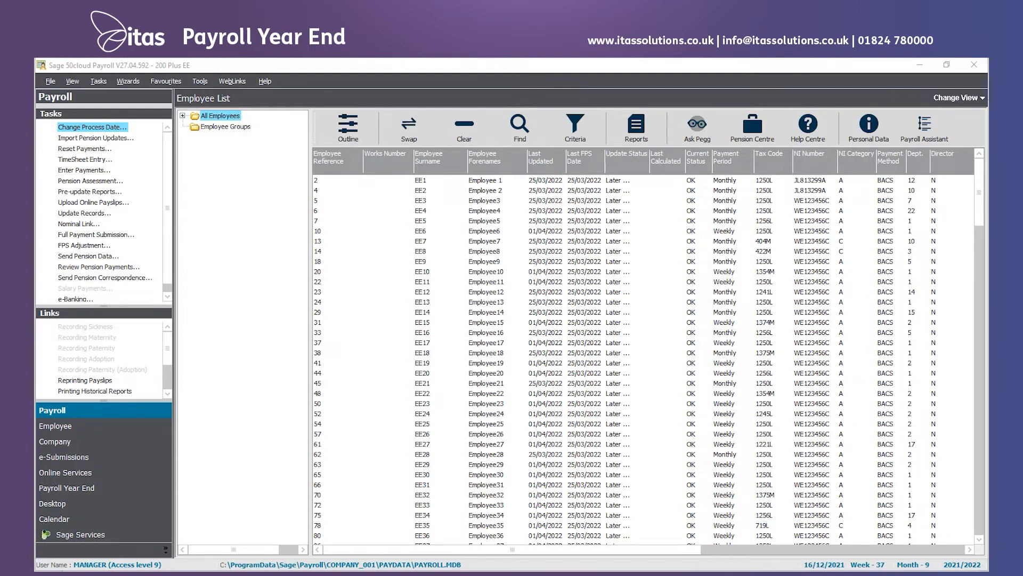
pyautogui.moveTo(92, 127)
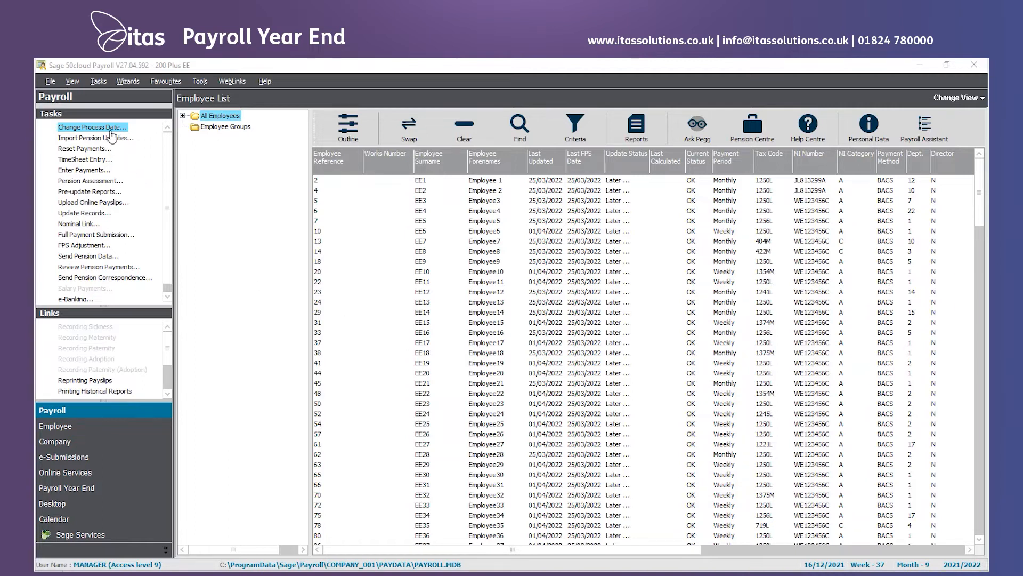
# - Change the process date to 05/04/2022 (week 53, month 12)
pyautogui.click(92, 127)
pyautogui.write('05/04/2022')
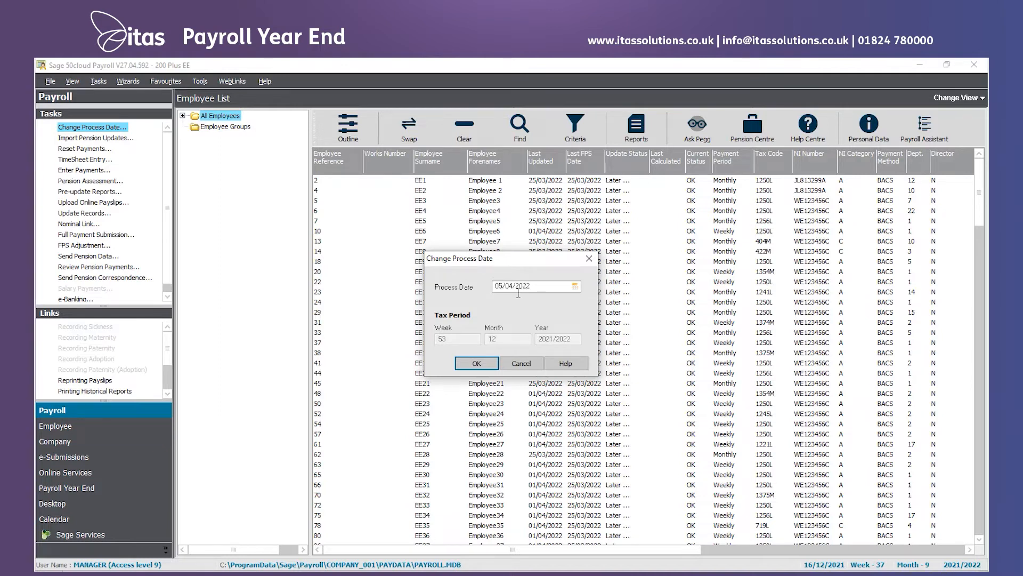
pyautogui.click(475, 363)
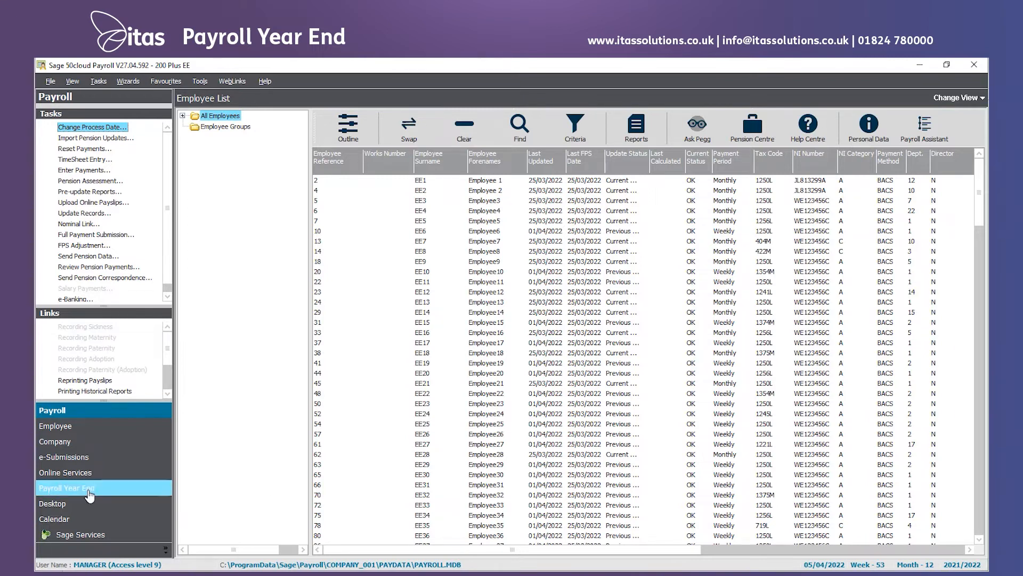
# - In Payroll Year End, choose tax year 2021/2022 with reports date 05/04/2022
pyautogui.click(71, 488)
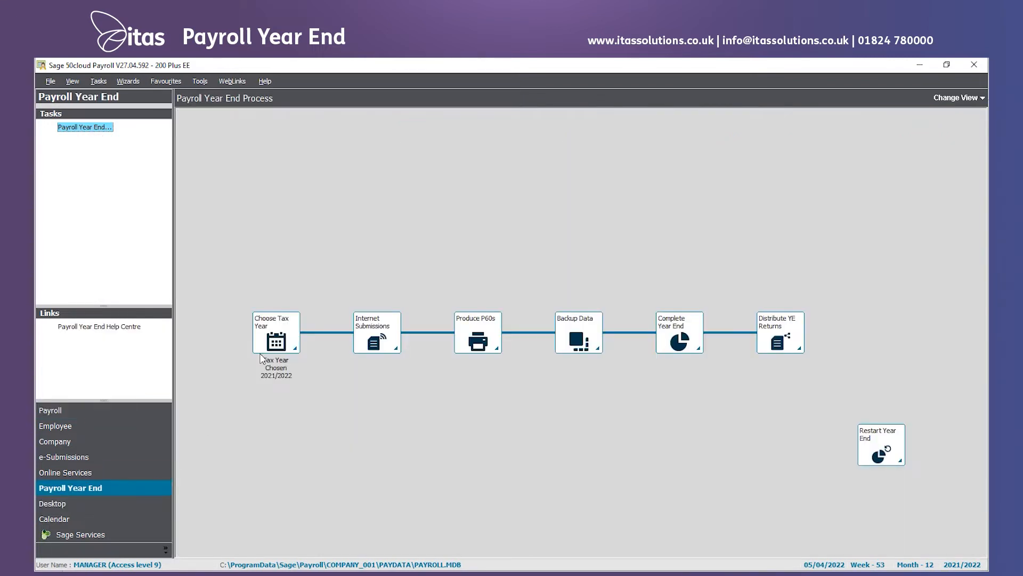
pyautogui.click(275, 332)
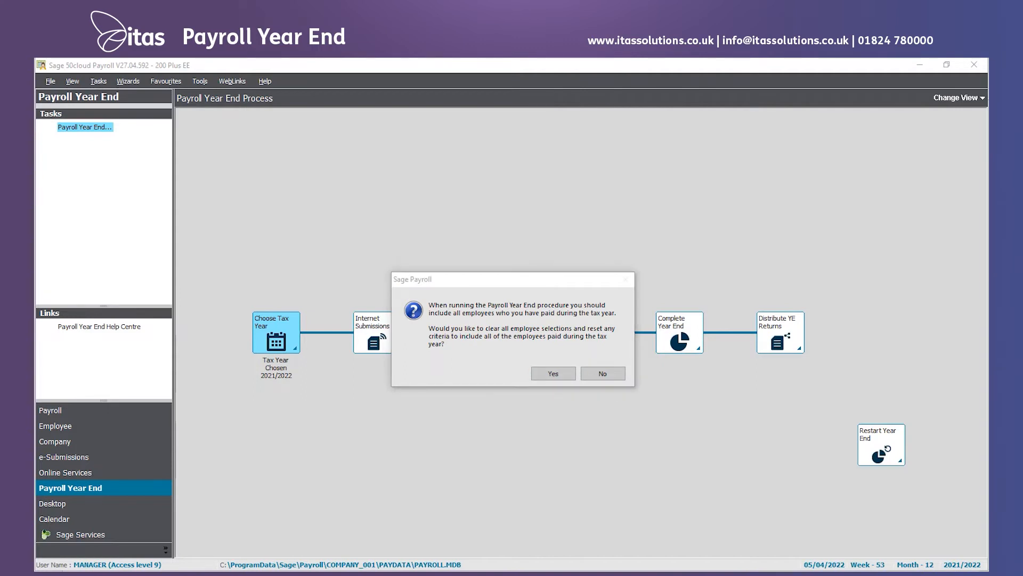
pyautogui.click(552, 373)
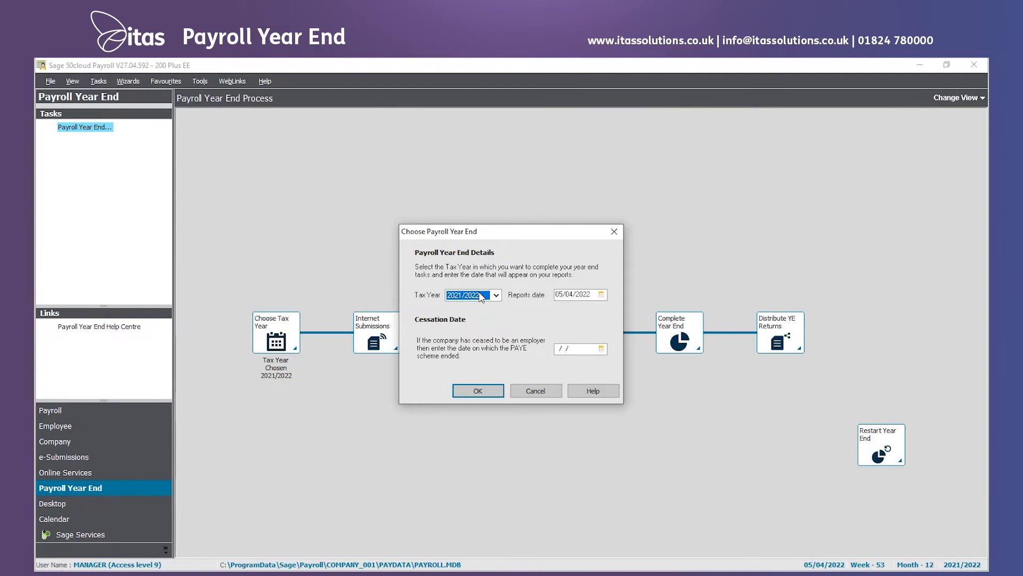
pyautogui.moveTo(594, 314)
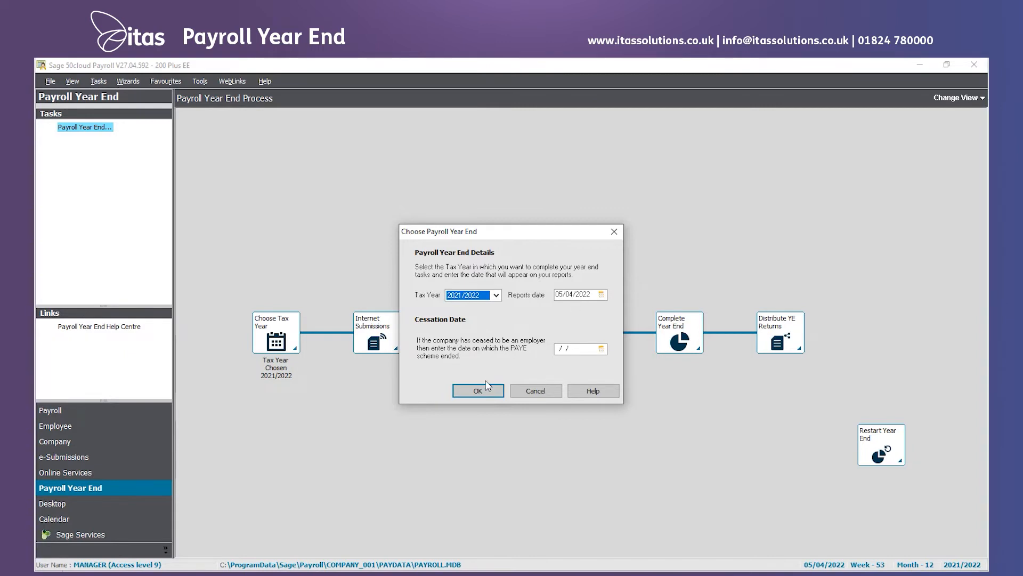
pyautogui.click(478, 390)
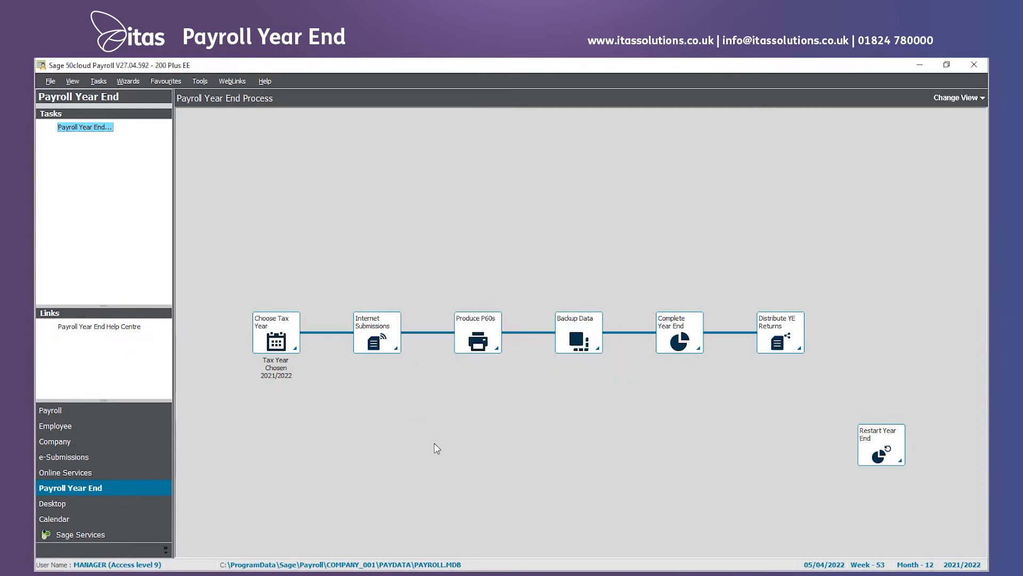
pyautogui.moveTo(376, 333)
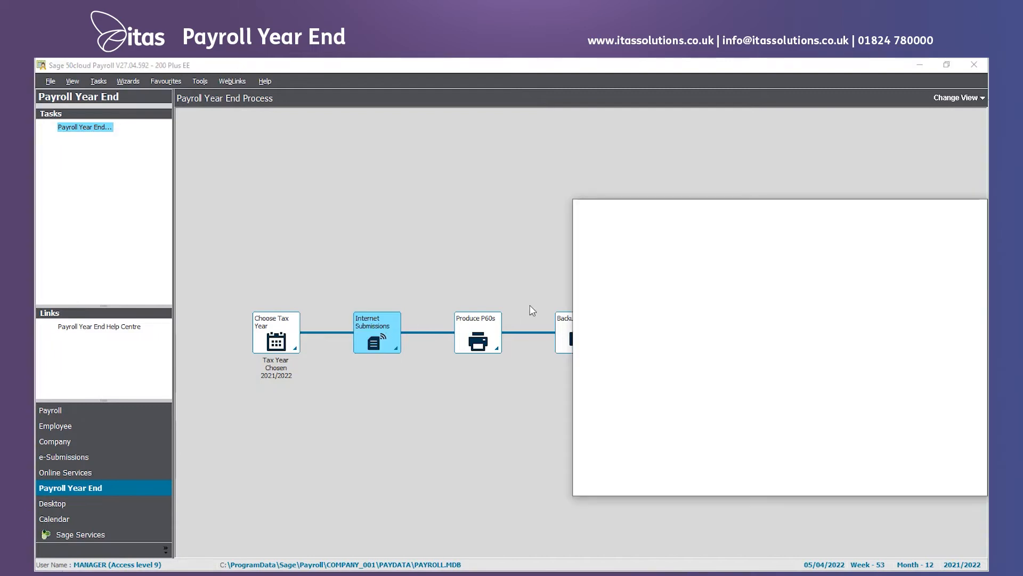
pyautogui.click(376, 339)
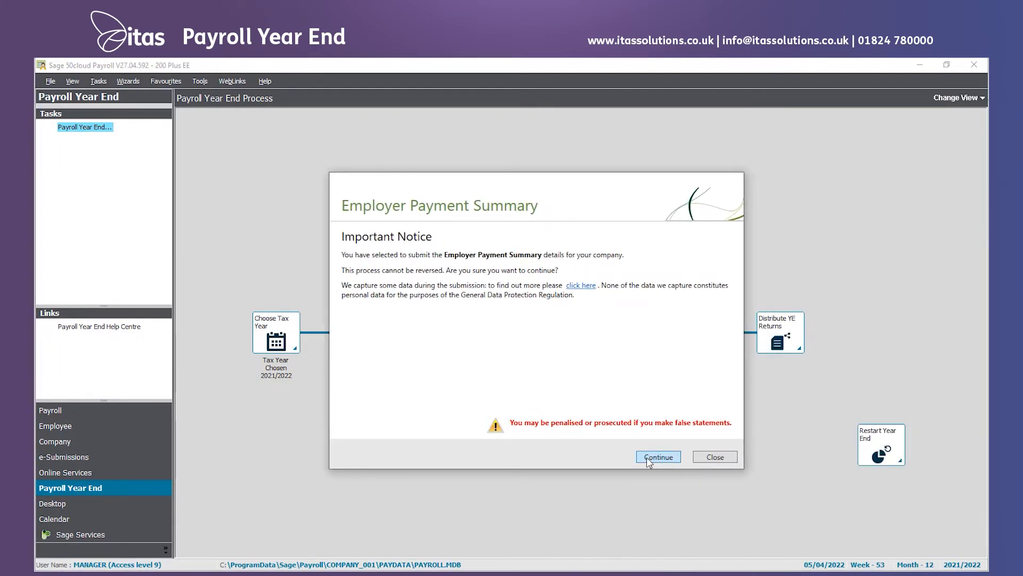
pyautogui.click(657, 456)
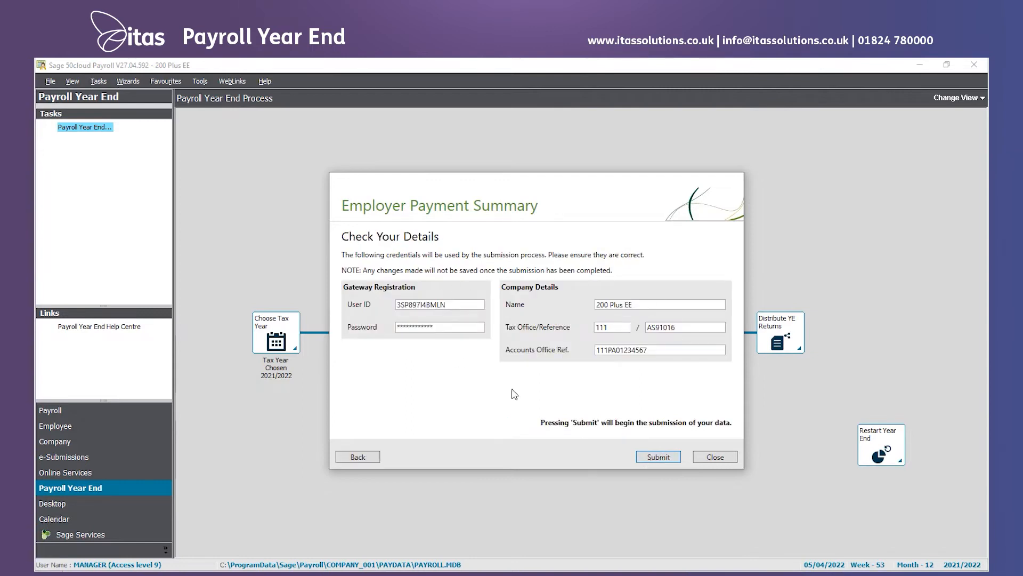
pyautogui.click(657, 456)
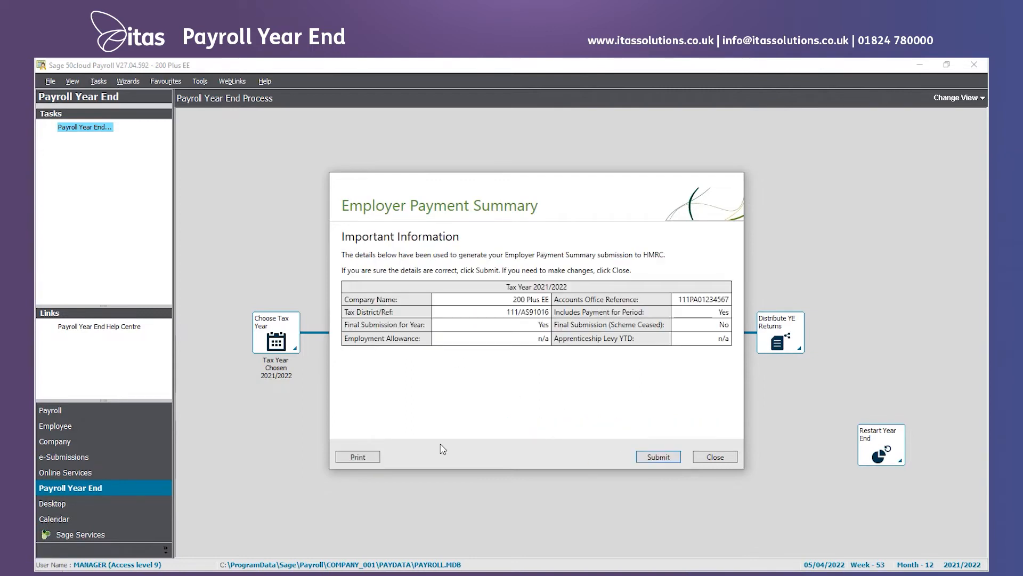
pyautogui.moveTo(443, 354)
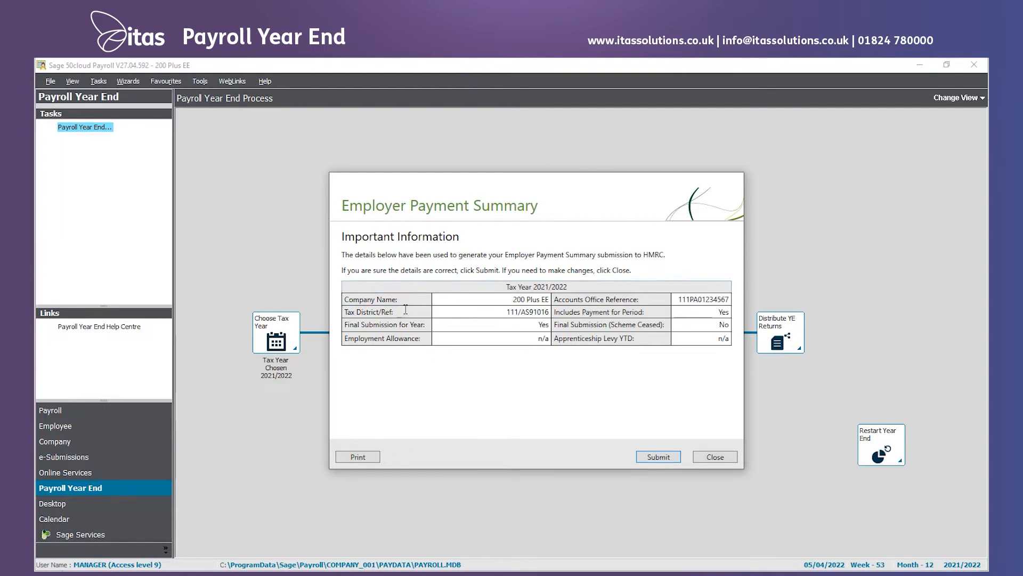
pyautogui.moveTo(345, 331)
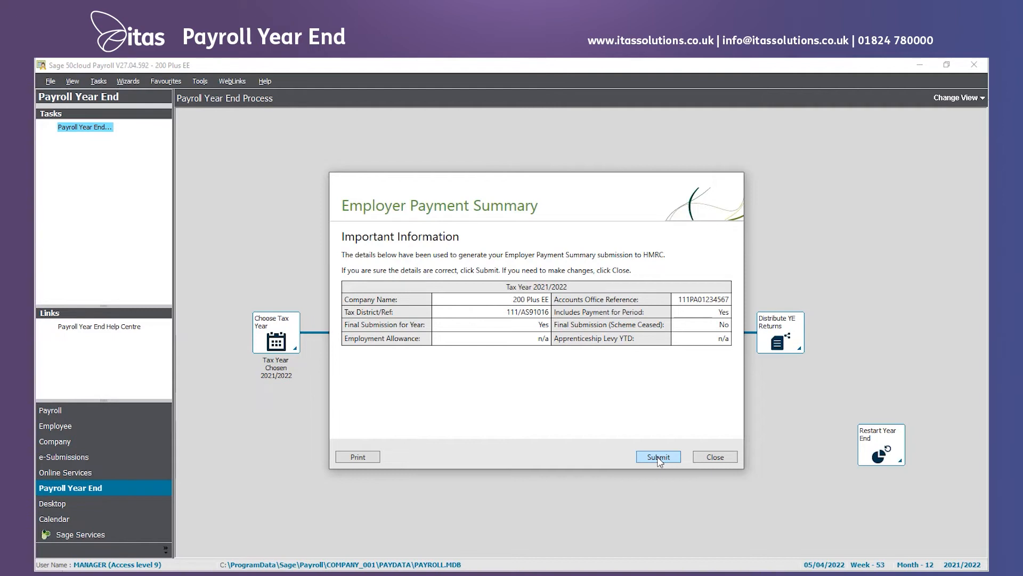
pyautogui.moveTo(714, 456)
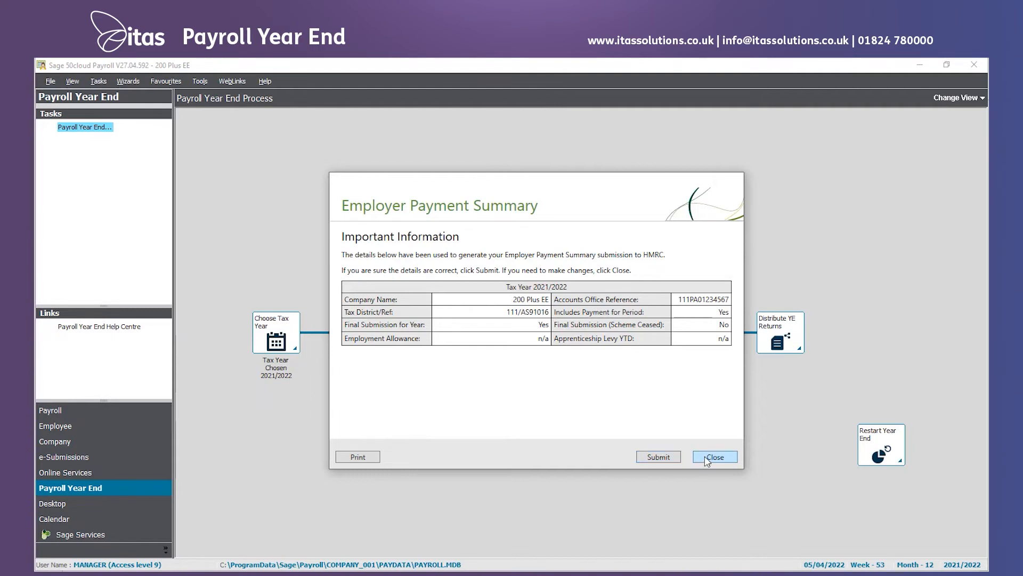
pyautogui.click(714, 457)
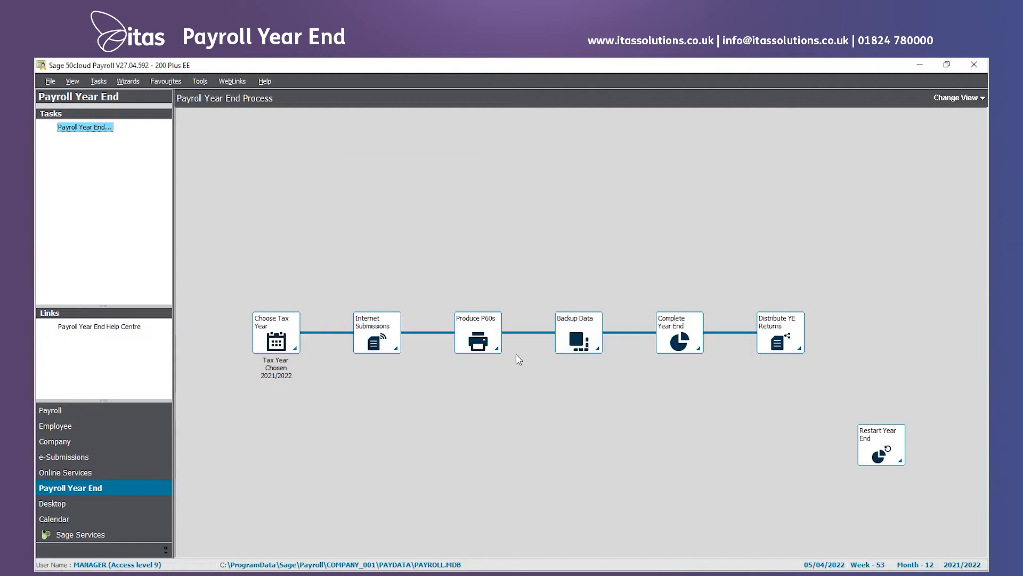
pyautogui.moveTo(437, 473)
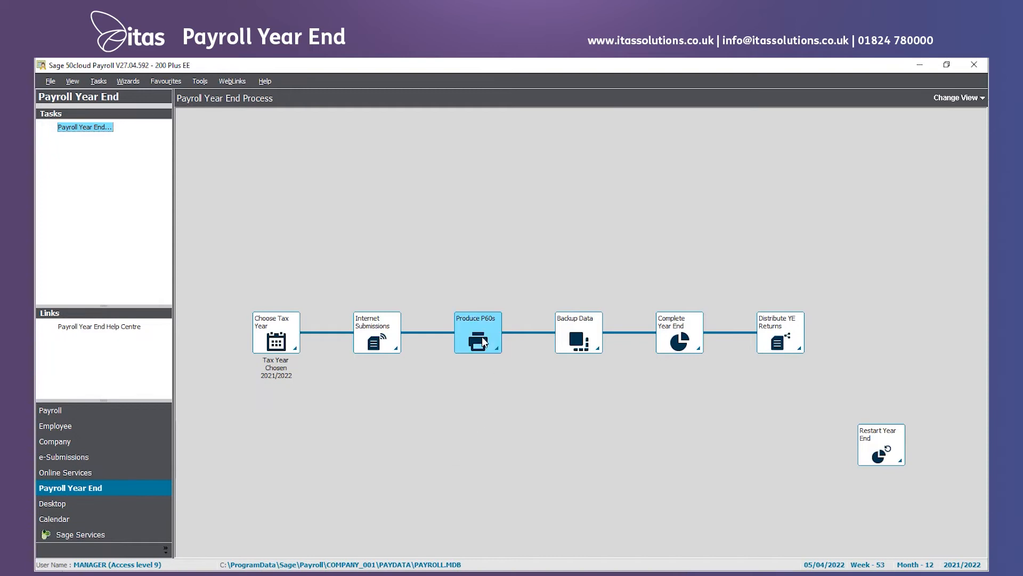
# - Tick 'I have produced my P60s', close the step, and launch the Backup Wizard
pyautogui.click(478, 339)
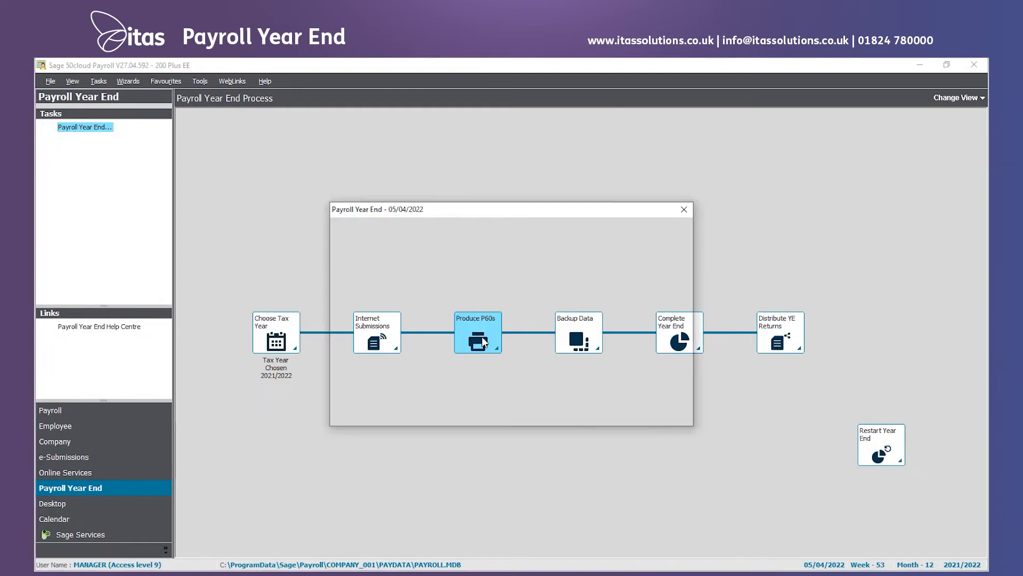
pyautogui.click(477, 333)
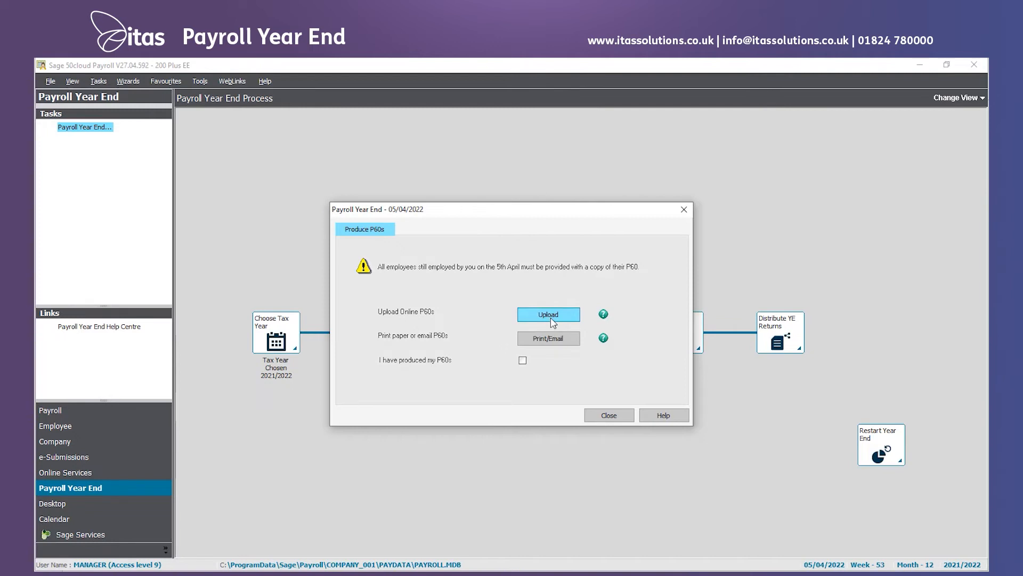
pyautogui.moveTo(549, 338)
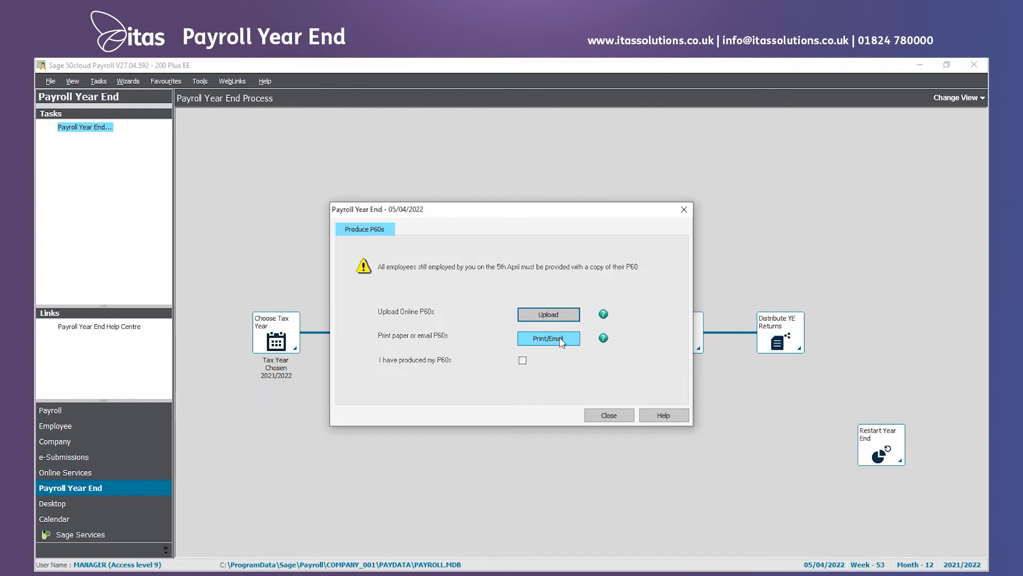
pyautogui.click(522, 359)
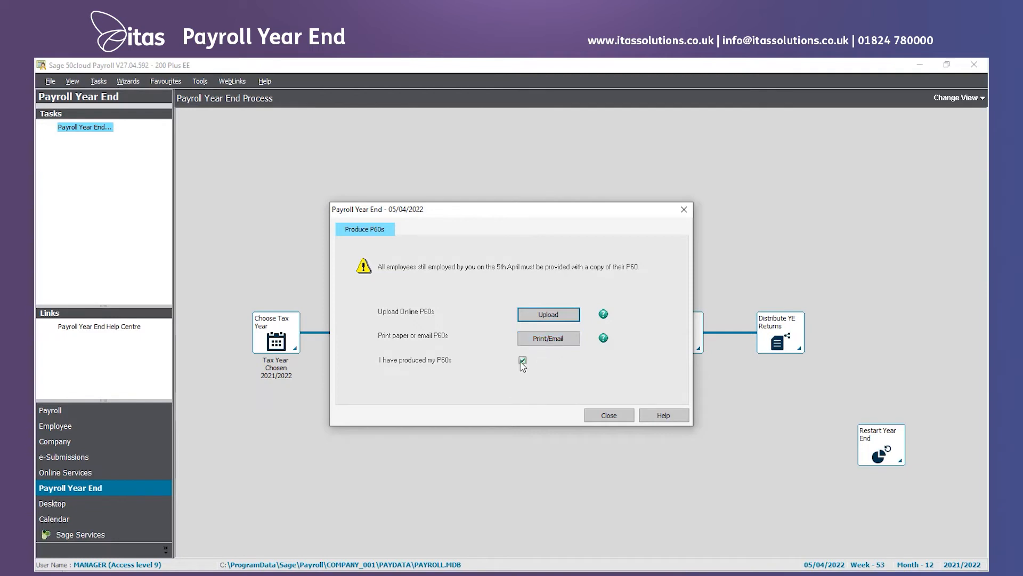
pyautogui.click(608, 415)
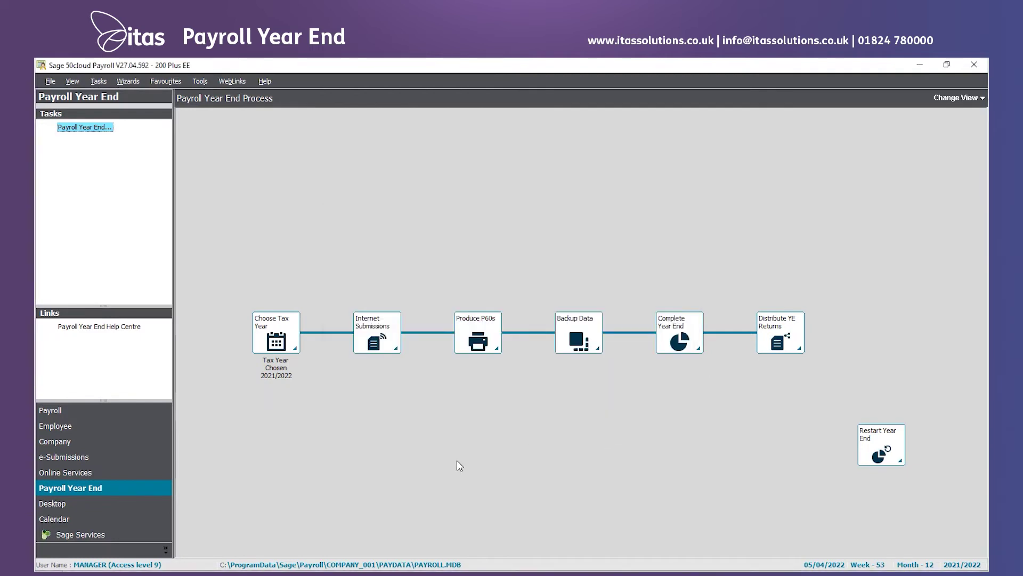
pyautogui.click(578, 333)
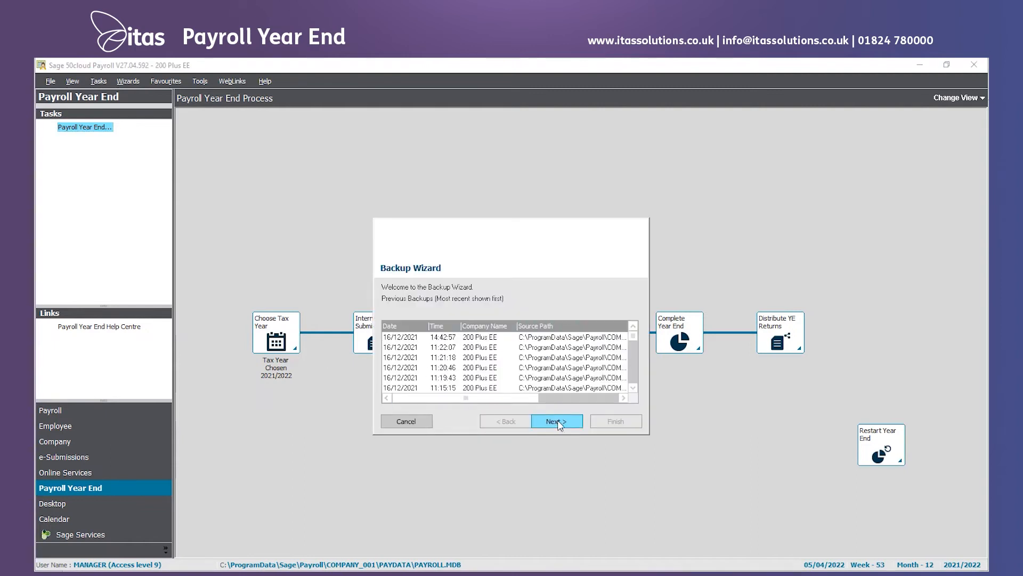
# - Save the year-end backup as 'PYE 2021_22 SagePay.200 Plus EE.5321.001' and finish the wizard
pyautogui.click(555, 421)
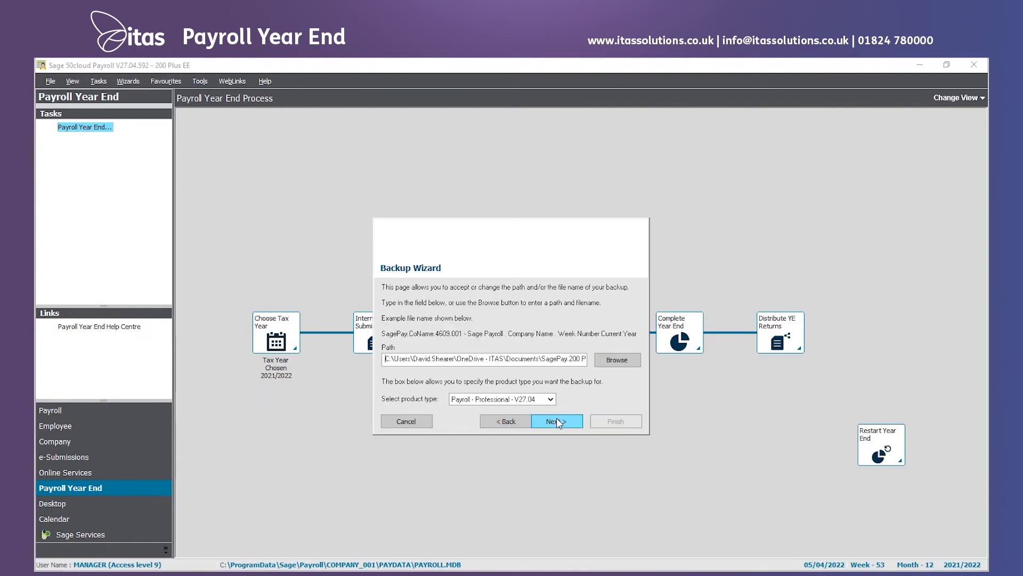
pyautogui.click(616, 359)
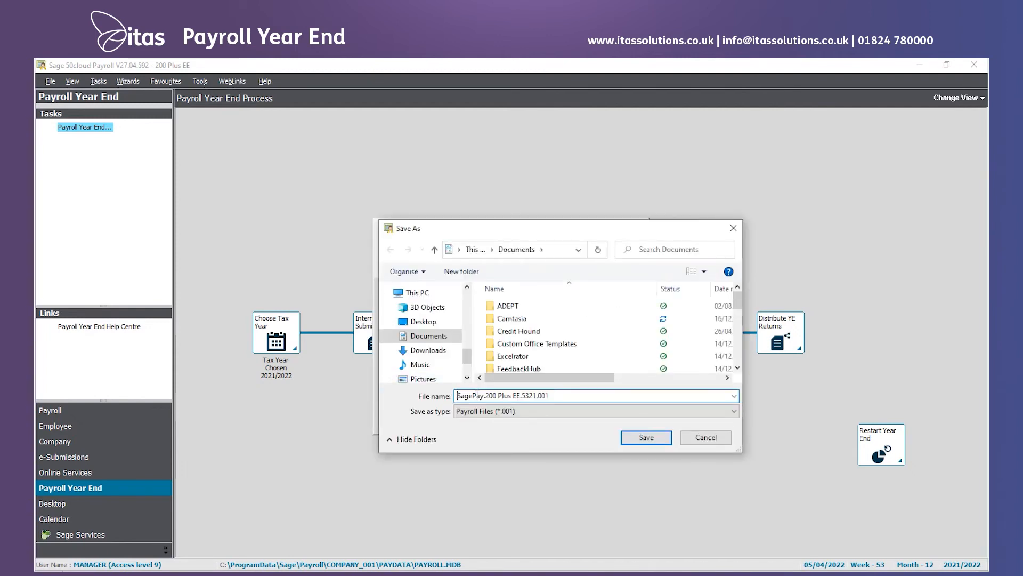
pyautogui.write('PYE')
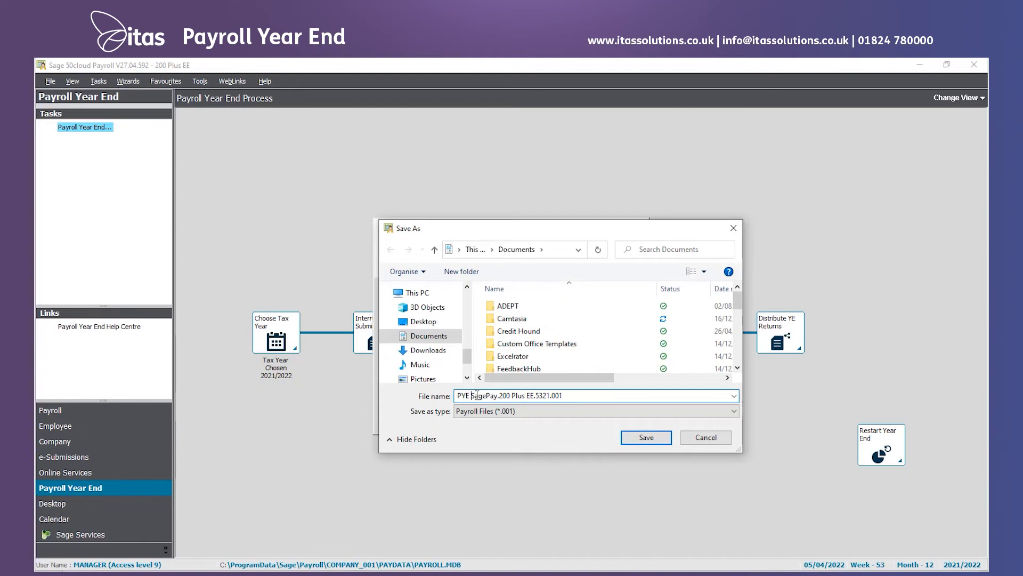
pyautogui.write('2021_22')
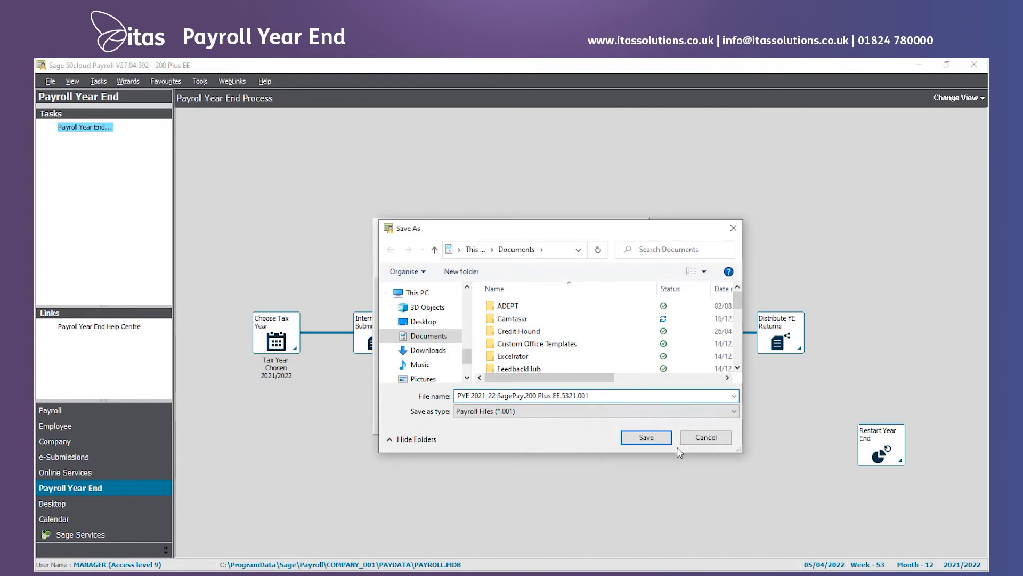
pyautogui.click(645, 437)
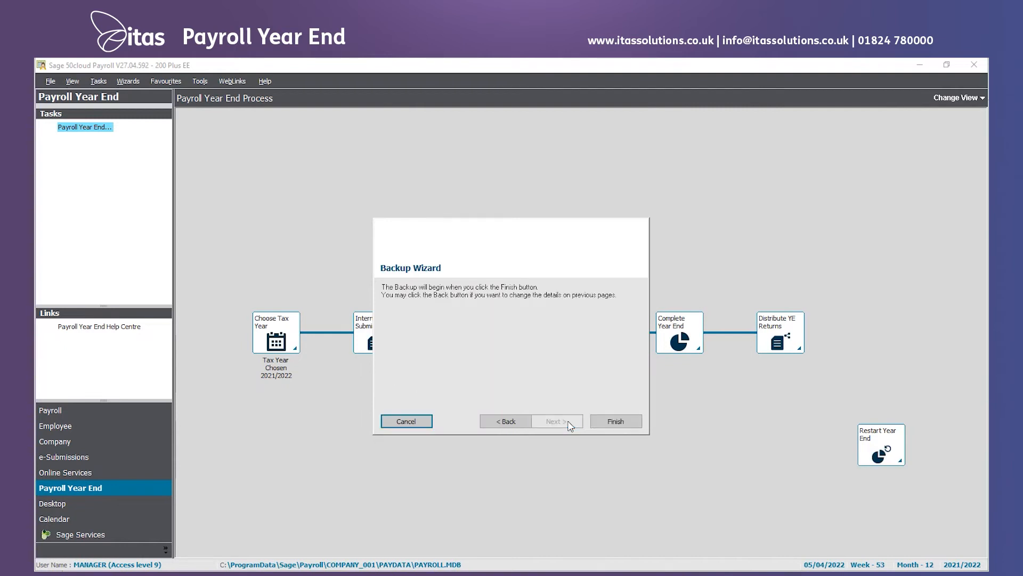
pyautogui.click(615, 421)
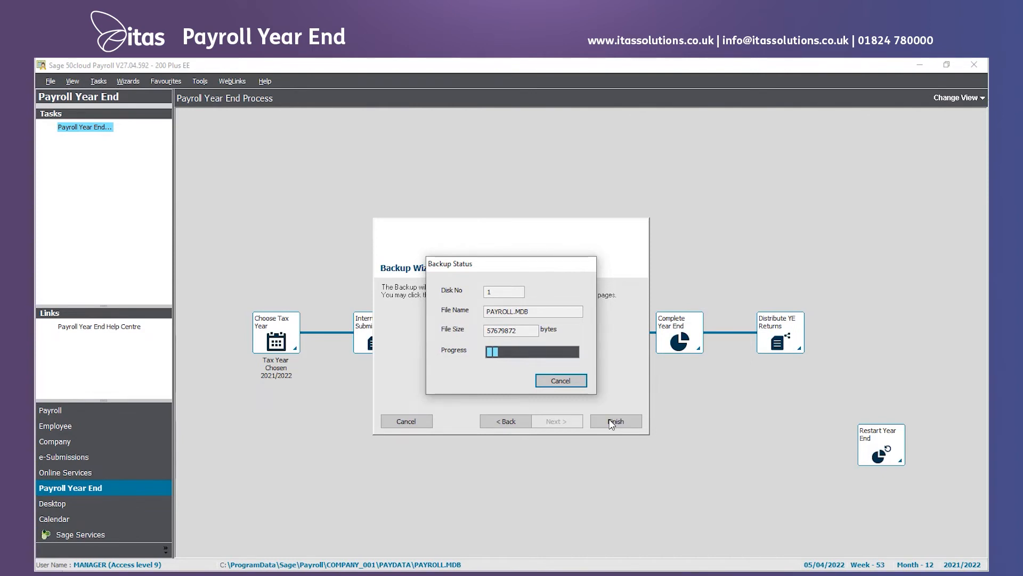
pyautogui.click(614, 420)
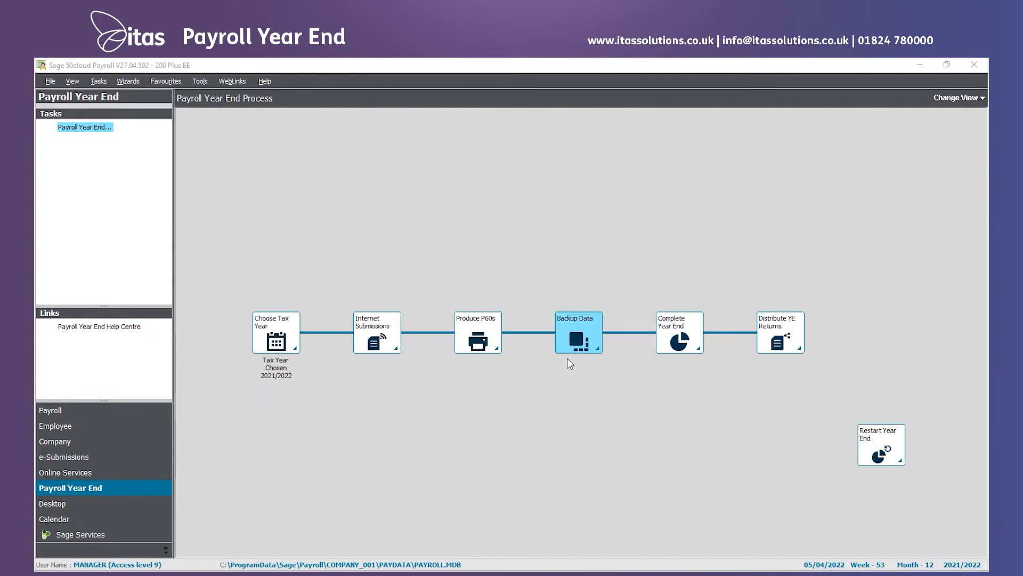
# - Complete the year end, removing YTD values without updating mileage records, then return to the employee list
pyautogui.click(679, 333)
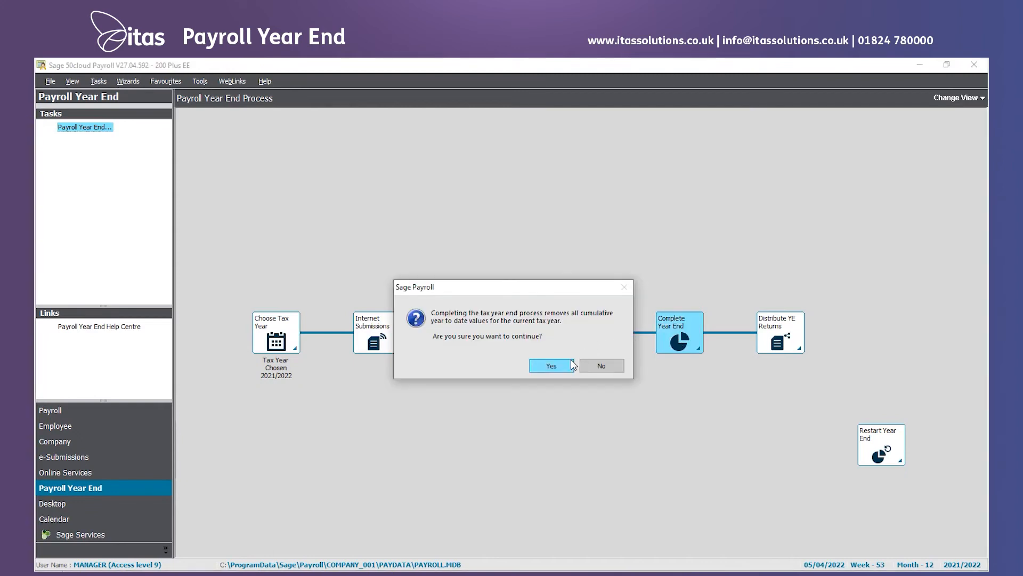
pyautogui.moveTo(591, 321)
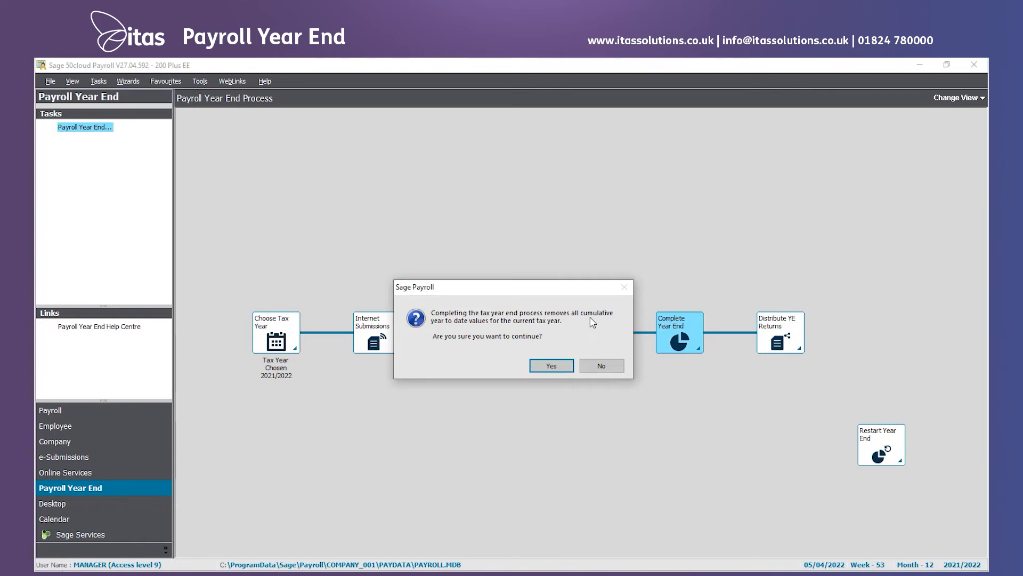
pyautogui.click(550, 365)
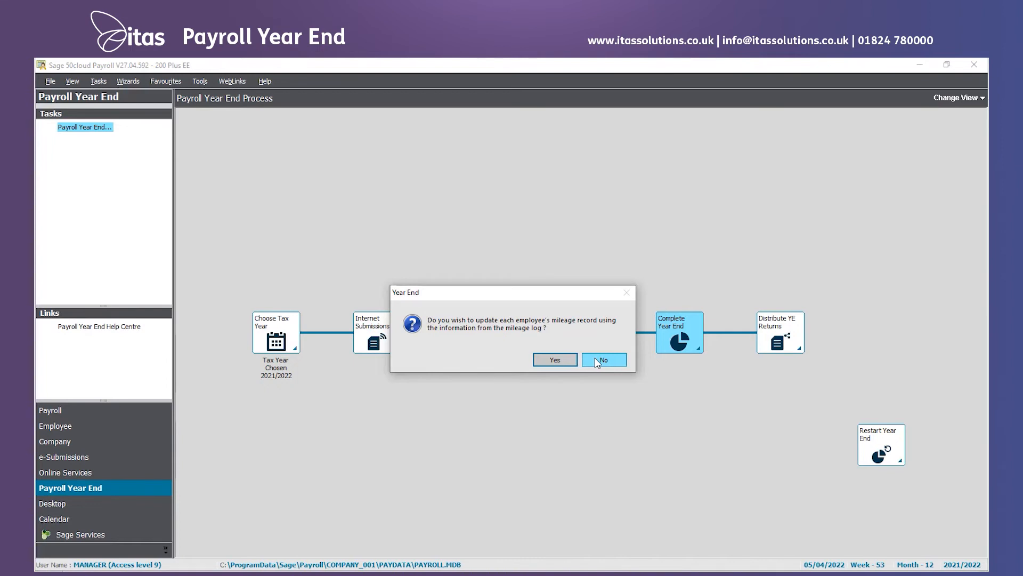
pyautogui.click(601, 360)
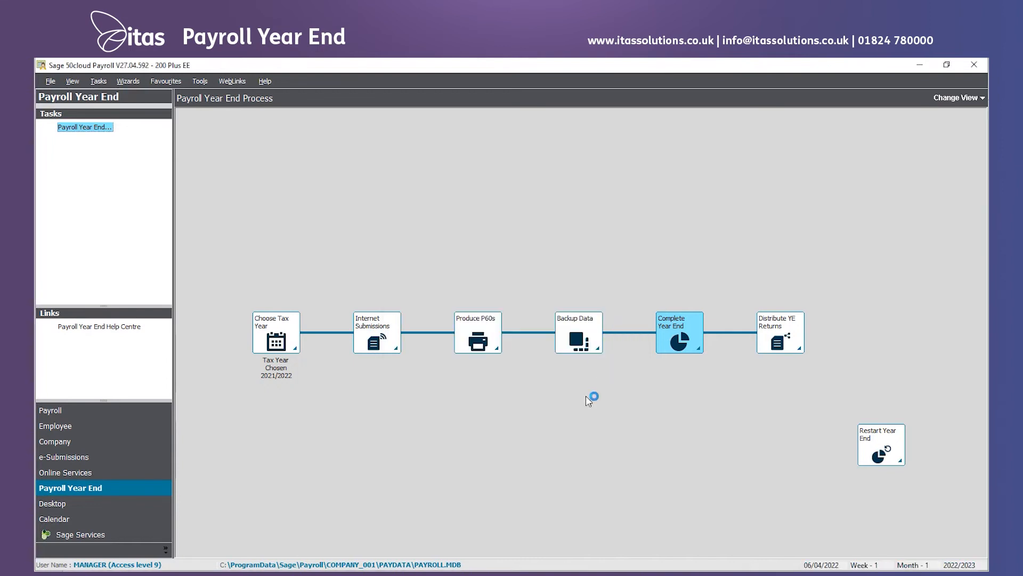
pyautogui.click(679, 333)
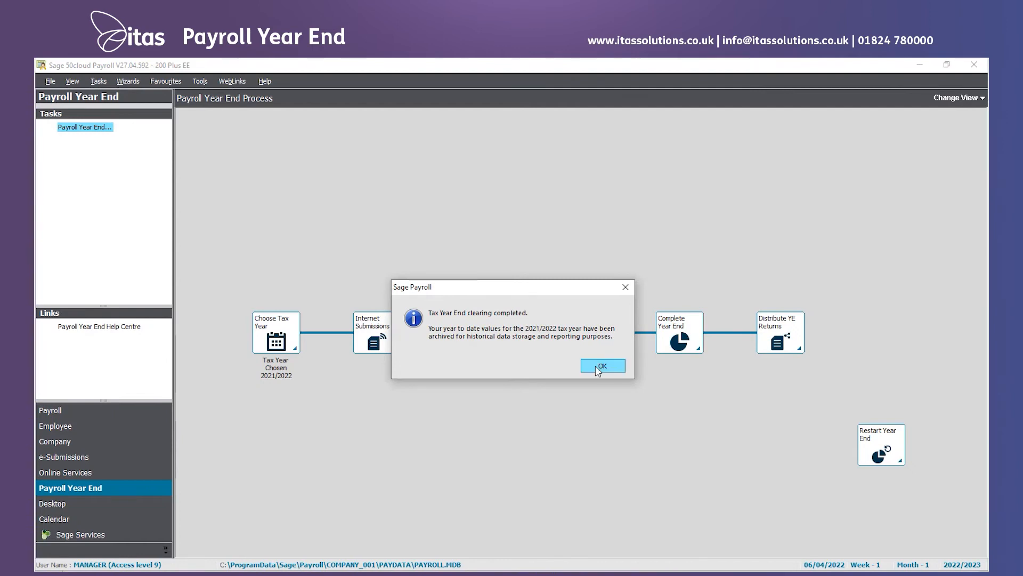
pyautogui.click(601, 365)
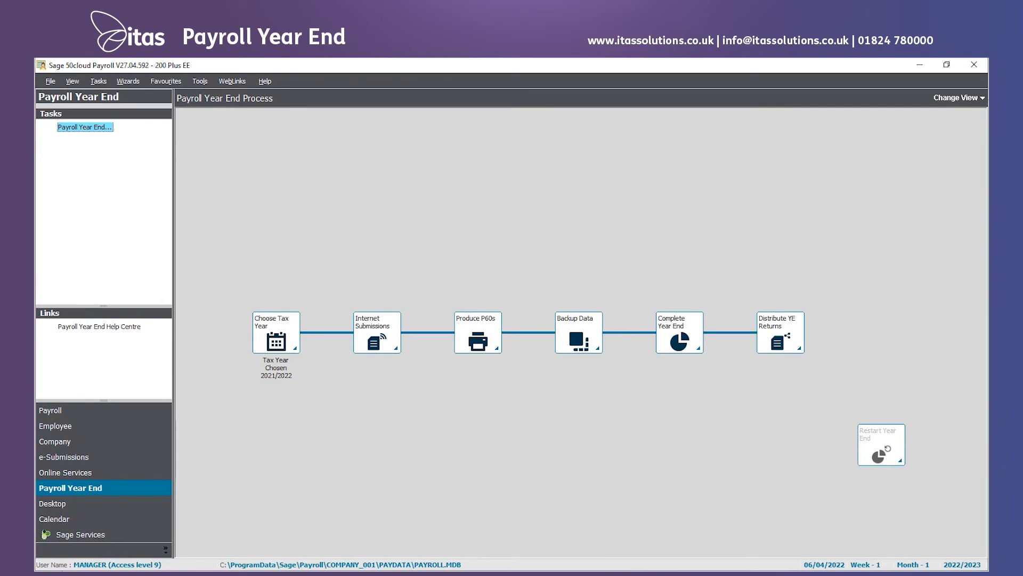
pyautogui.click(50, 411)
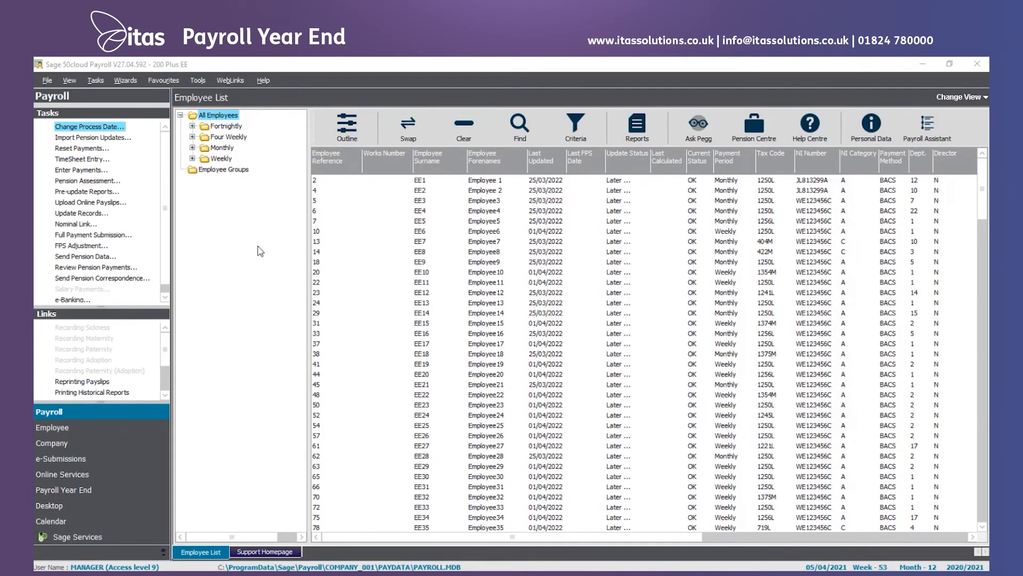
pyautogui.moveTo(260, 246)
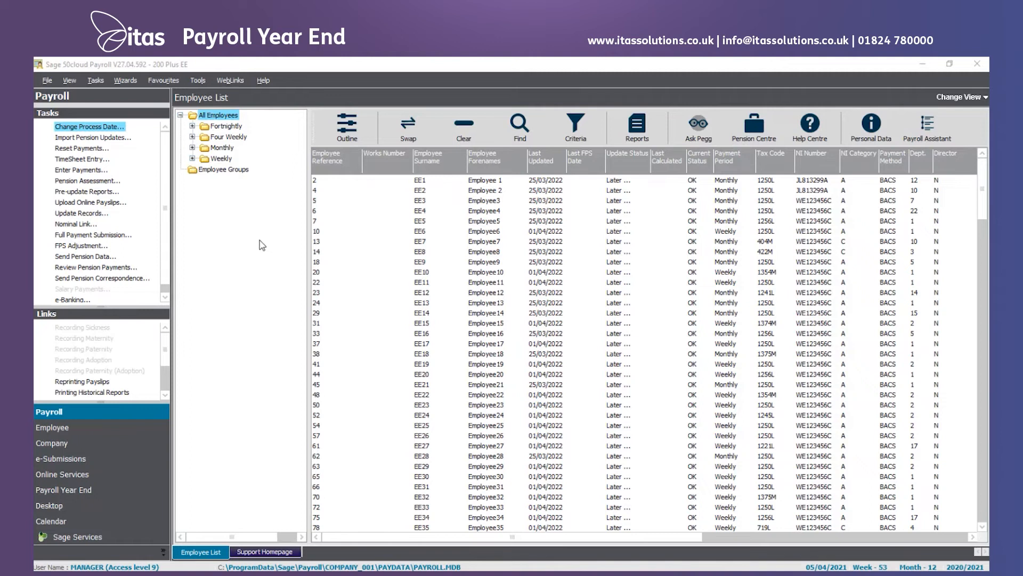
pyautogui.moveTo(260, 251)
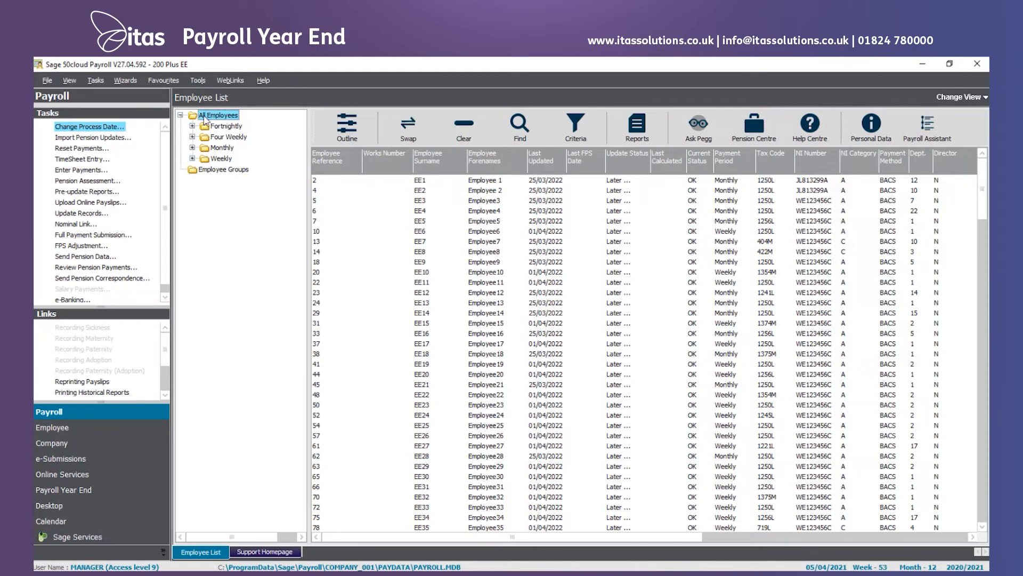
# - Bring up Tasks > Global Changes > Tax Codes options
pyautogui.click(95, 80)
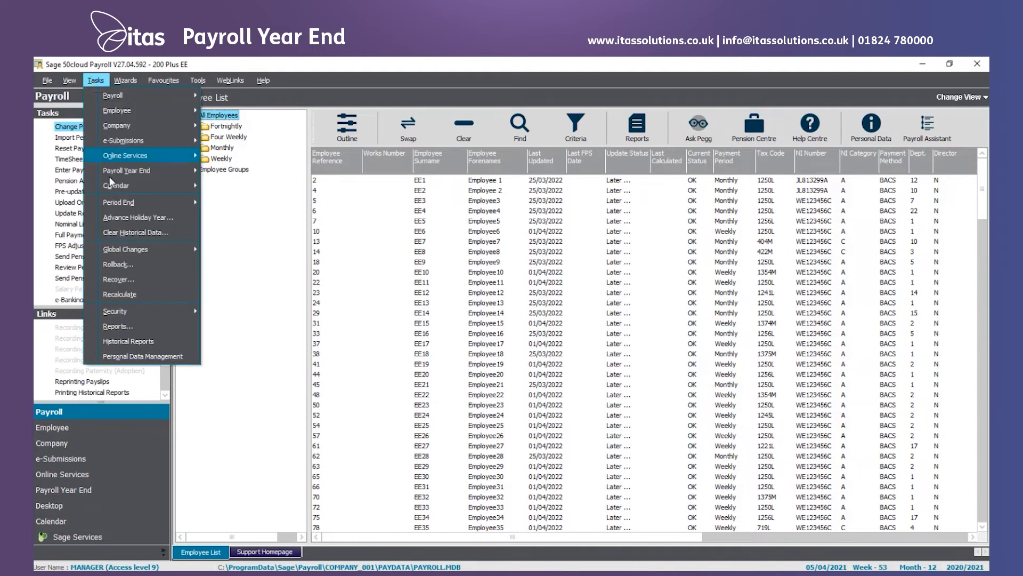
pyautogui.click(125, 248)
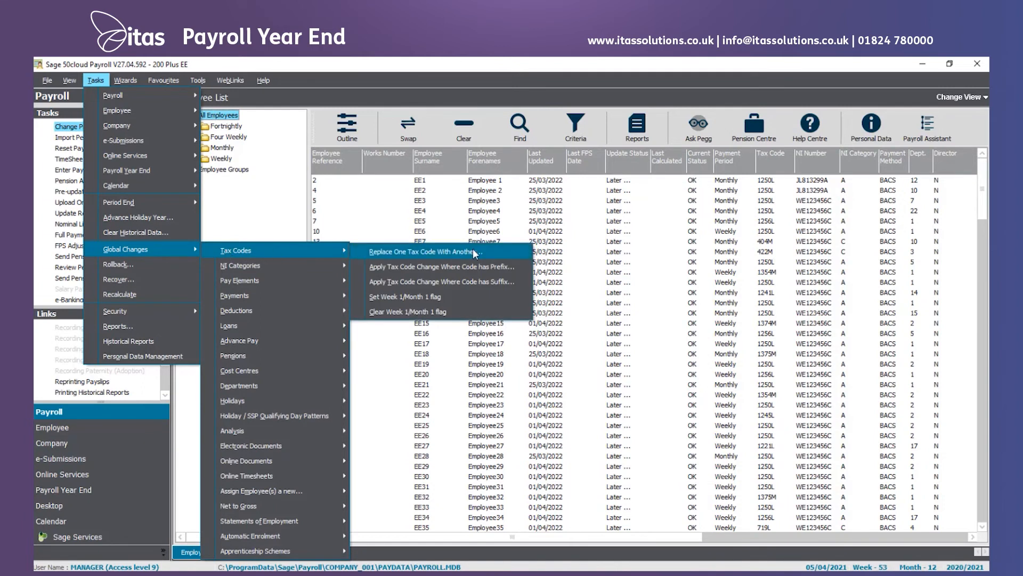
pyautogui.moveTo(387, 286)
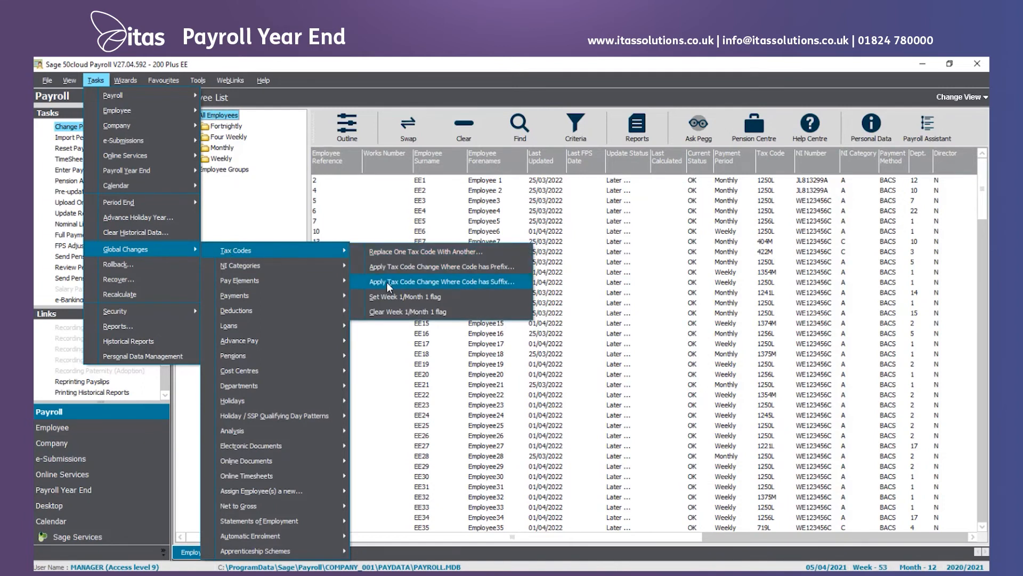
pyautogui.moveTo(478, 282)
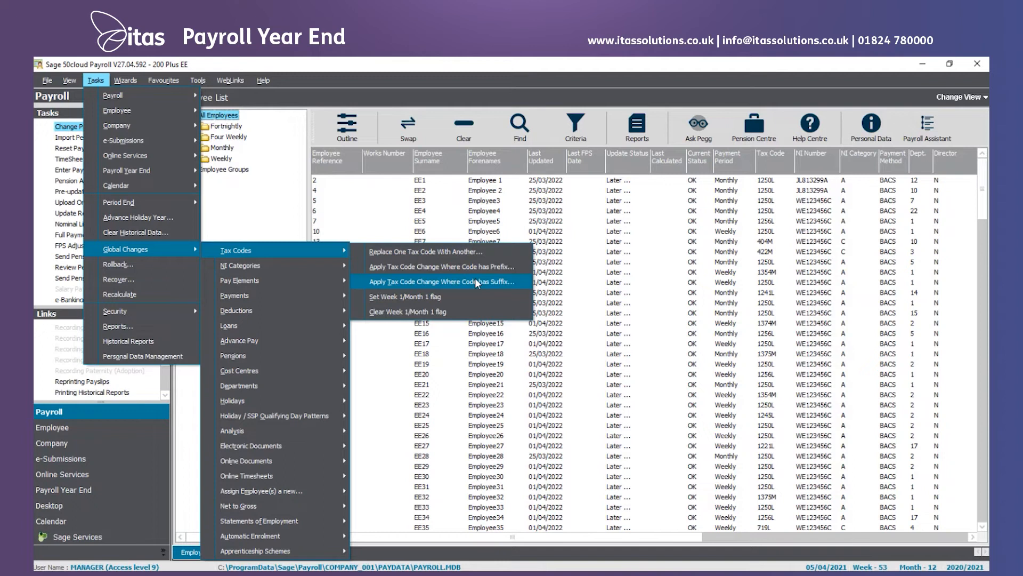
# - Apply a +7 change to L-suffix tax codes effective 06/04/2022 for all 209 employees
pyautogui.click(445, 281)
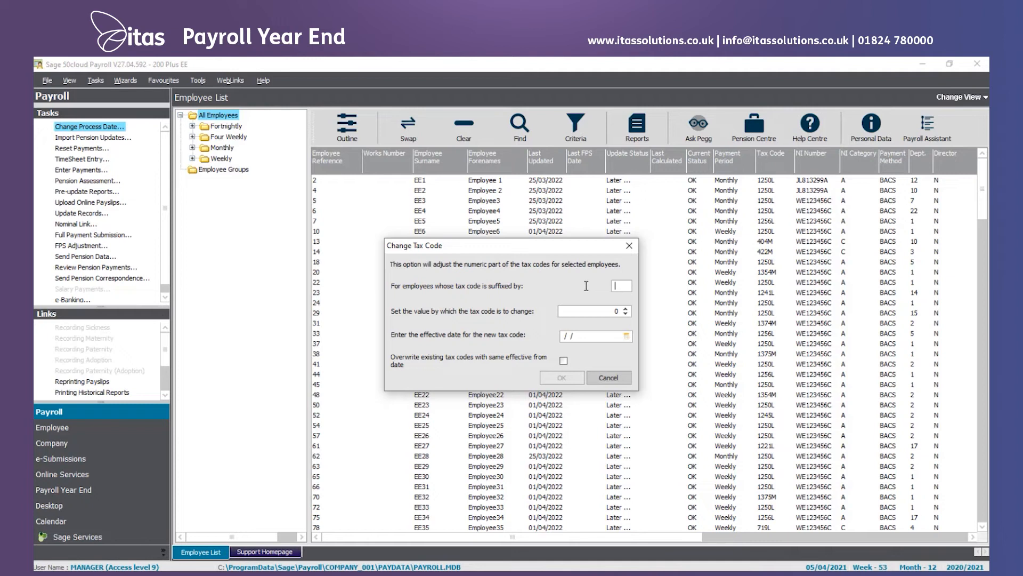
pyautogui.write('L')
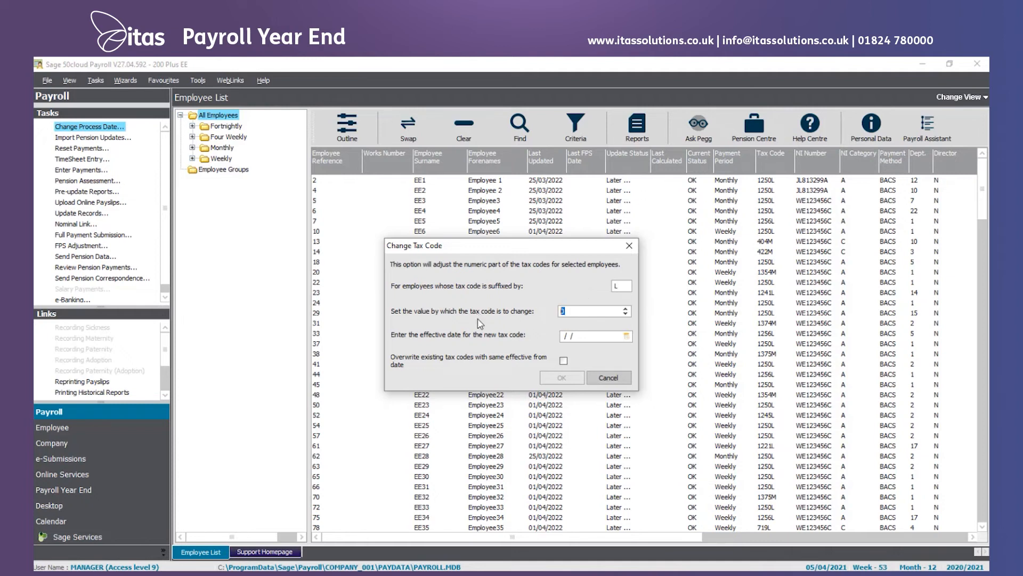
pyautogui.write('7')
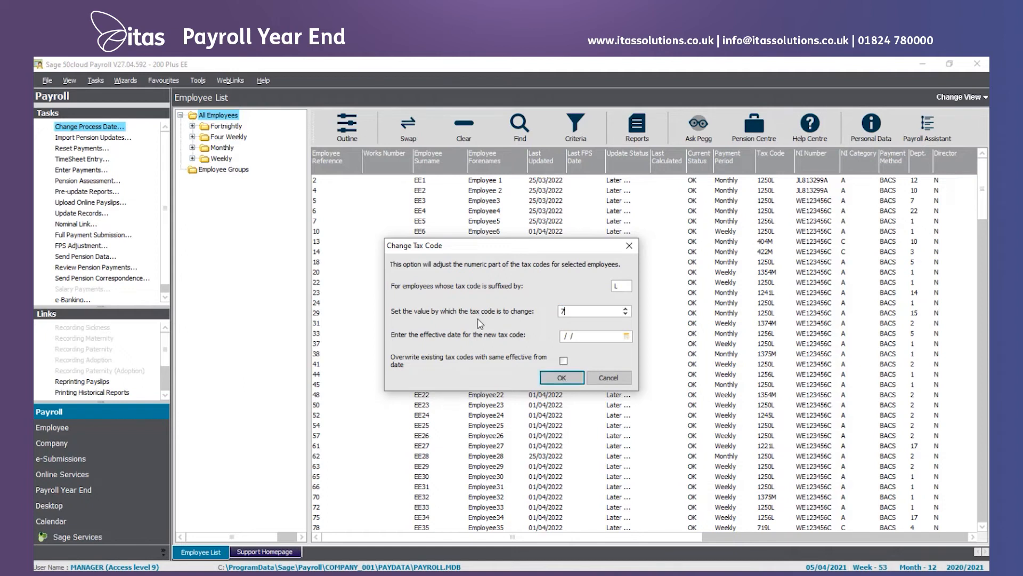
pyautogui.click(591, 336)
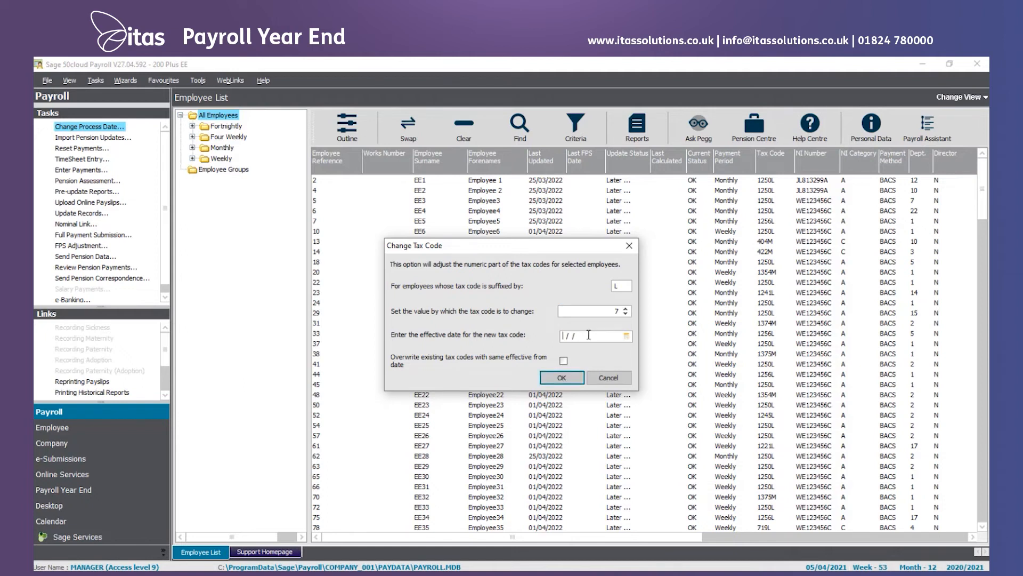
pyautogui.write('06/0/')
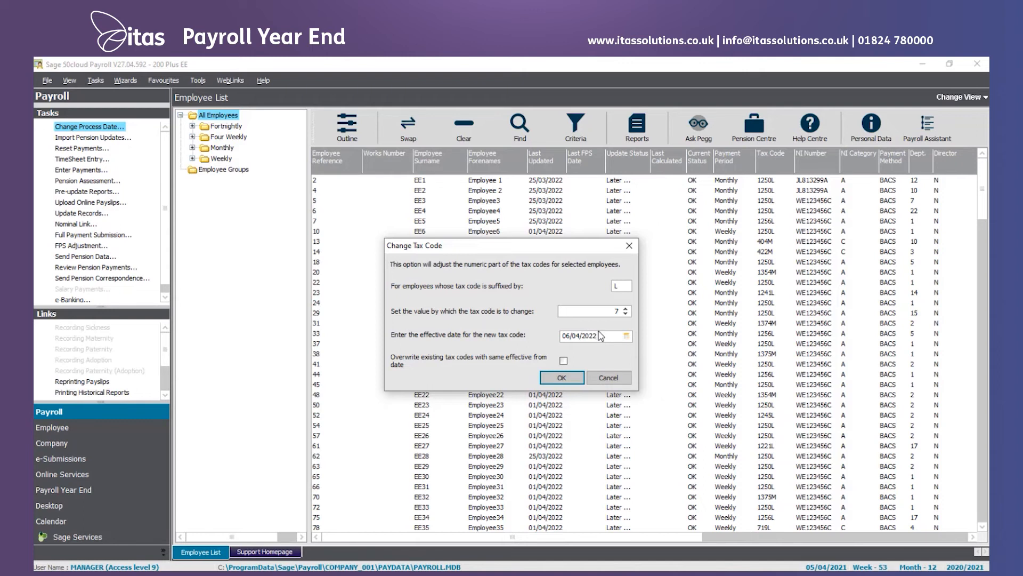
pyautogui.moveTo(584, 350)
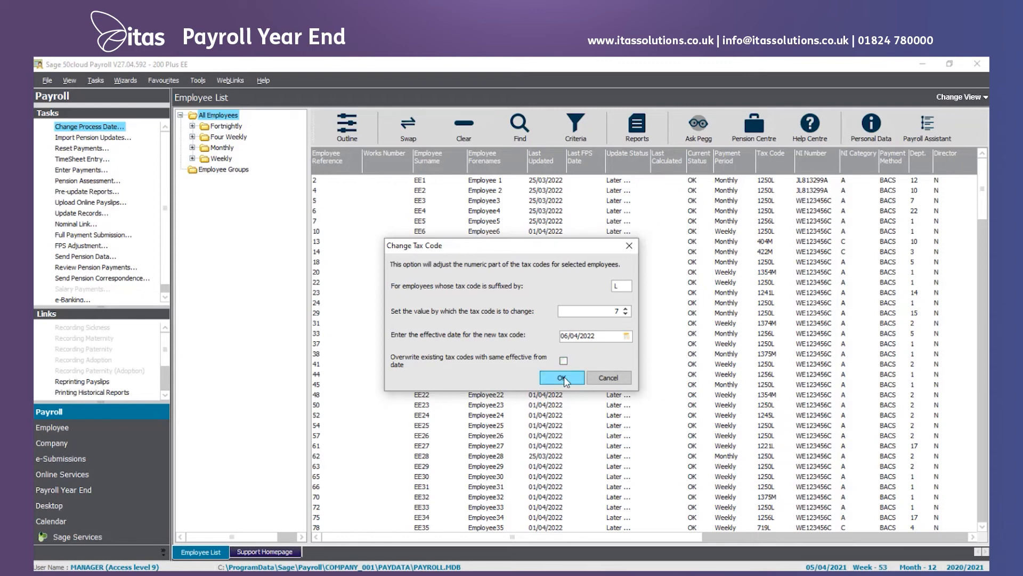
pyautogui.click(562, 377)
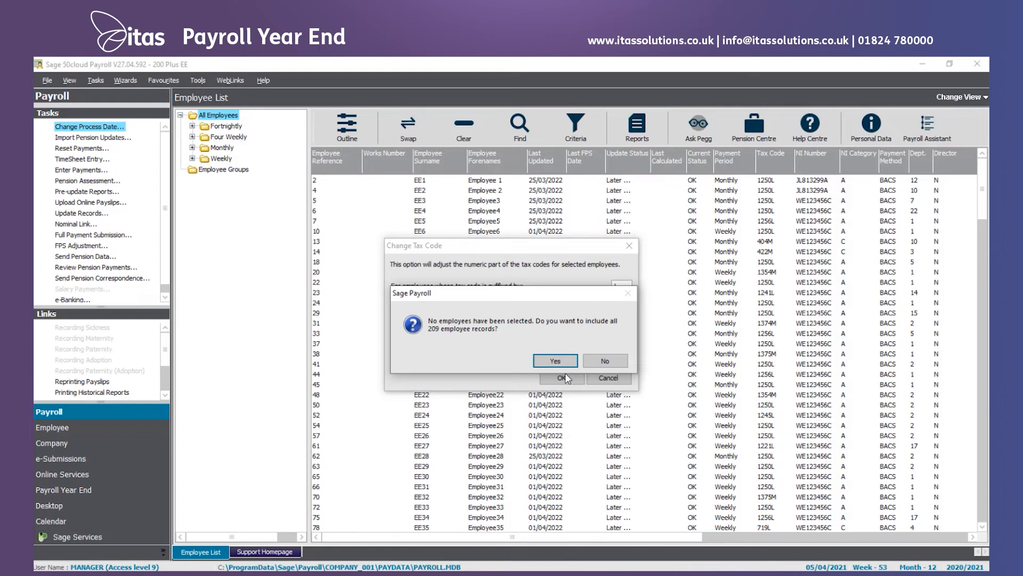
pyautogui.click(554, 361)
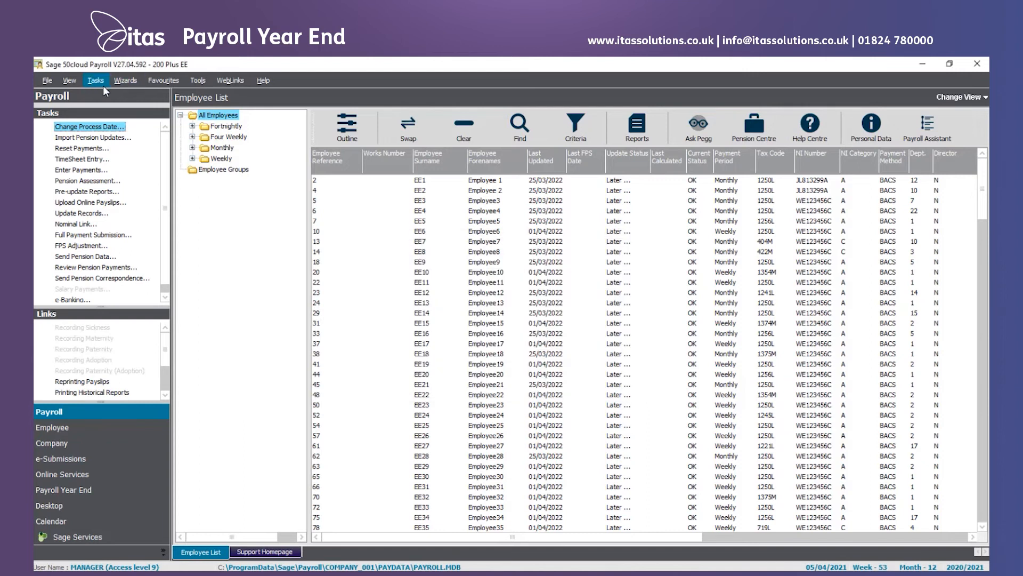
# - Clear the Week 1/Month 1 flag for all 209 employees and acknowledge the confirmation
pyautogui.click(95, 80)
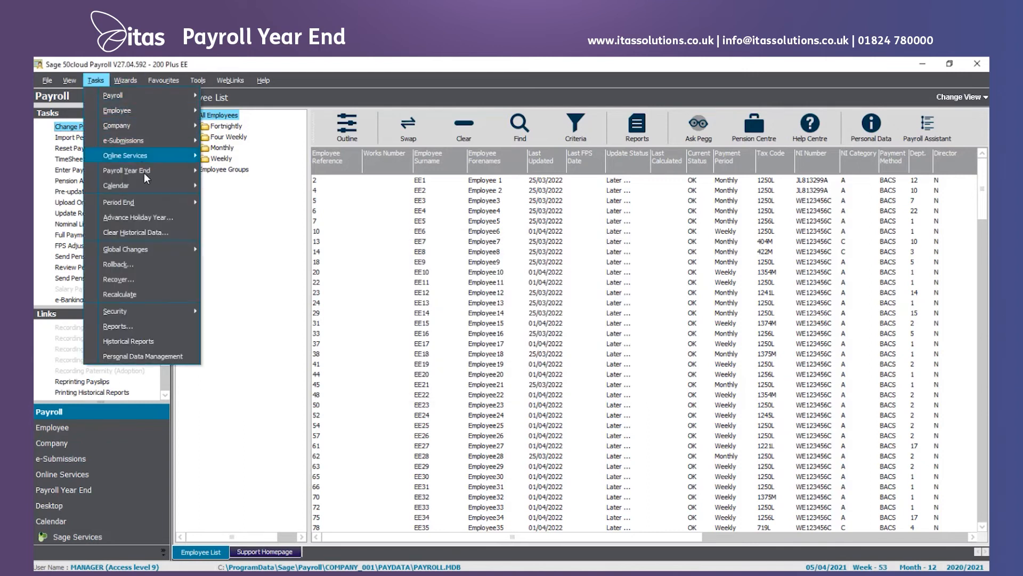
pyautogui.click(125, 248)
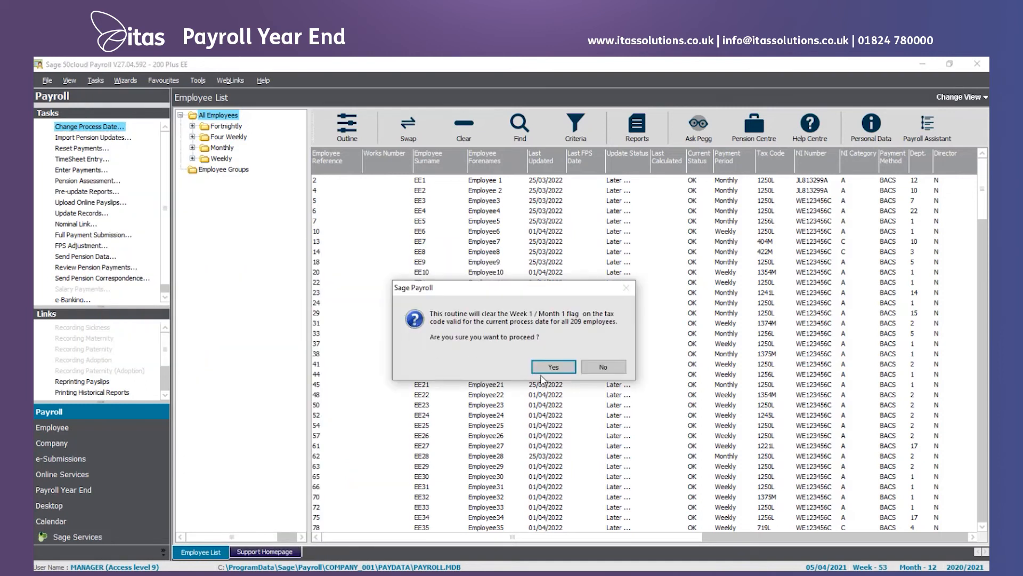
pyautogui.click(553, 365)
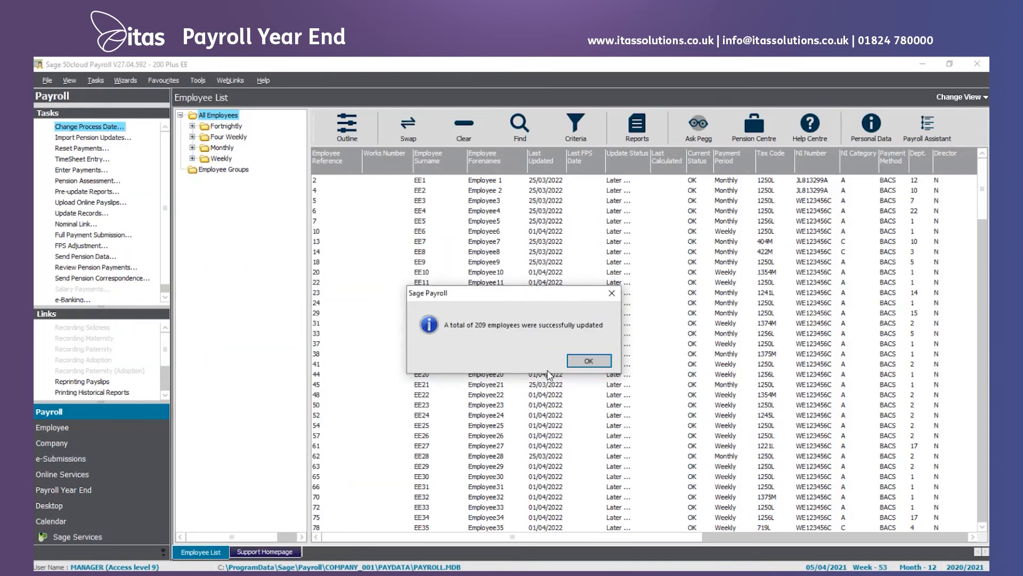
pyautogui.click(588, 360)
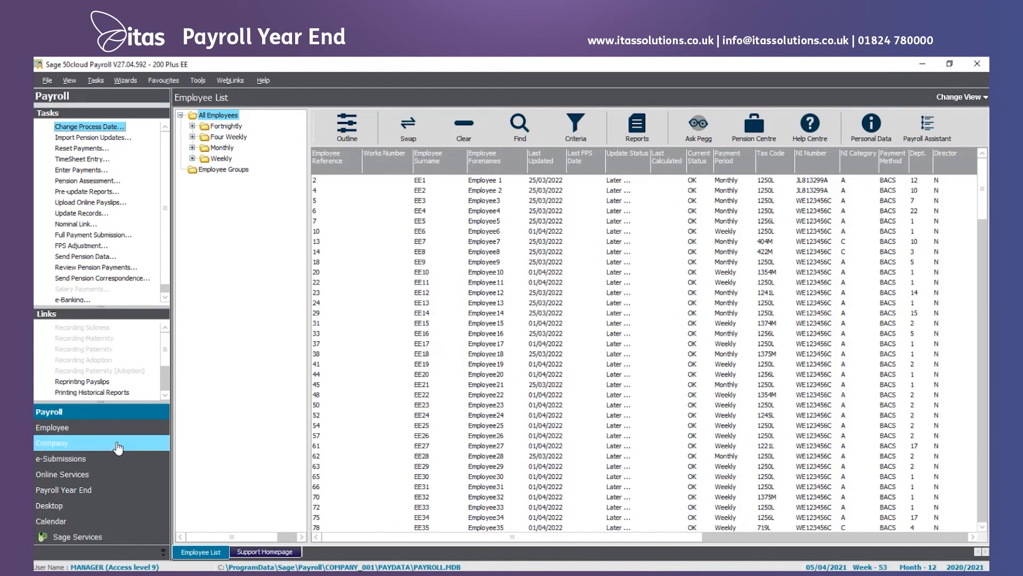
# - In e-Submissions, view RTI Action and Notice folders in the IR Secure Mailbox, then close it
pyautogui.click(63, 458)
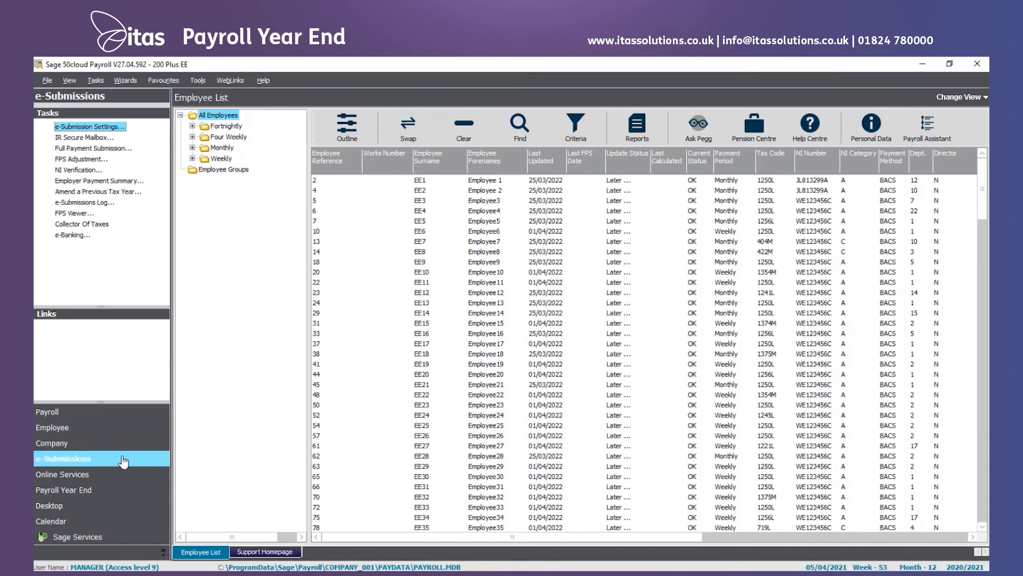
pyautogui.moveTo(83, 137)
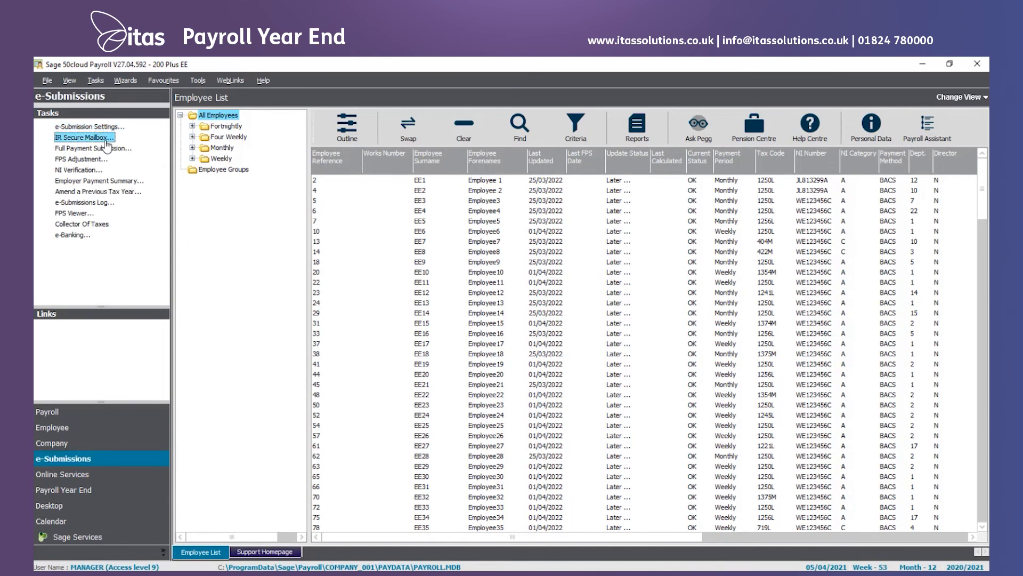
pyautogui.click(86, 138)
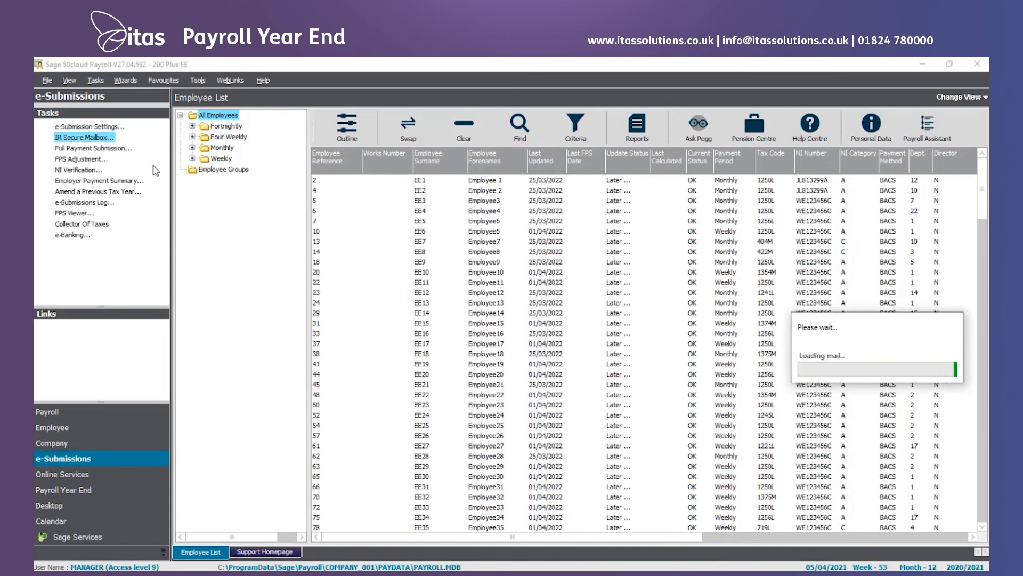
pyautogui.moveTo(457, 287)
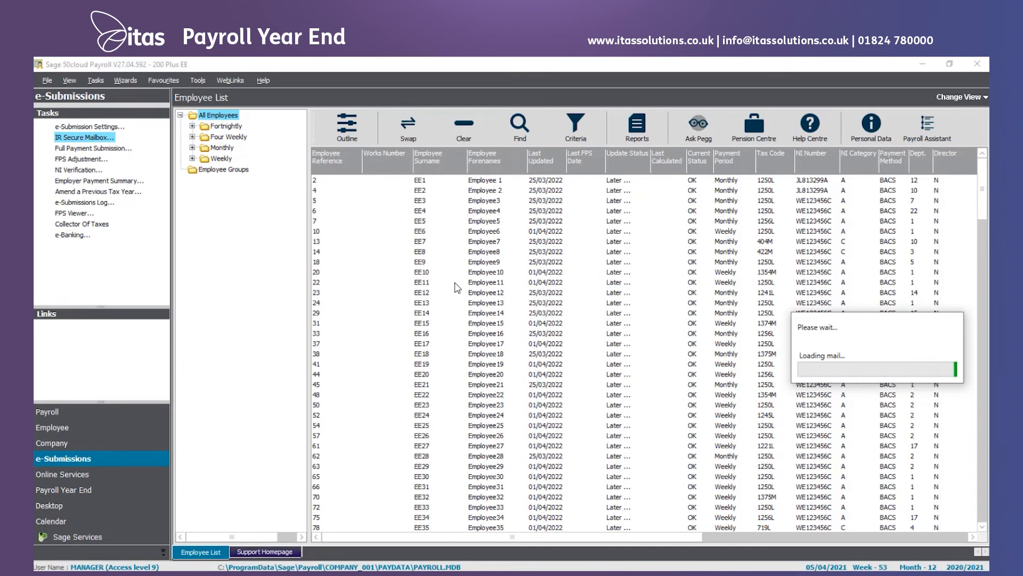
pyautogui.click(84, 137)
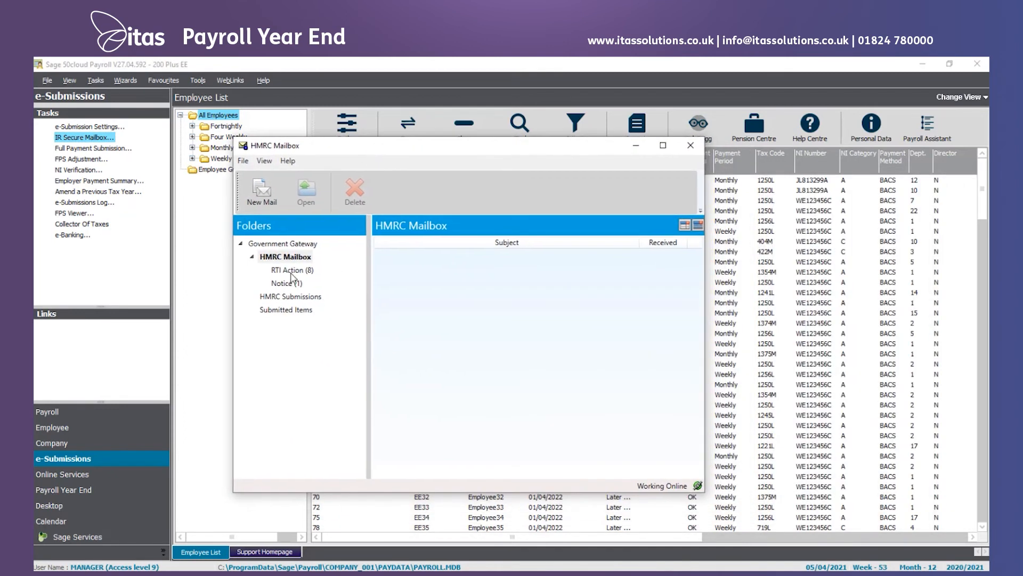
pyautogui.click(291, 269)
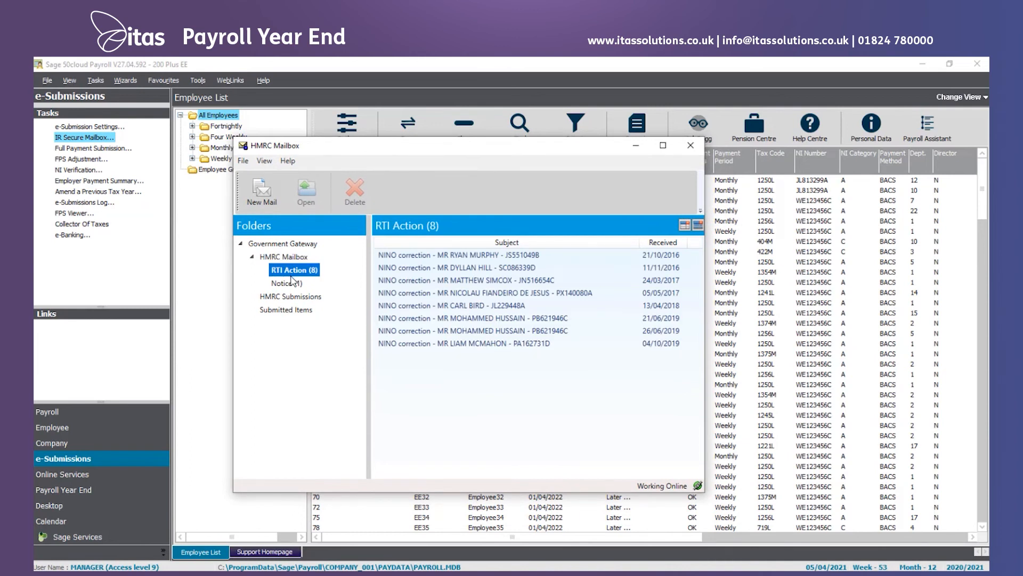
pyautogui.click(287, 283)
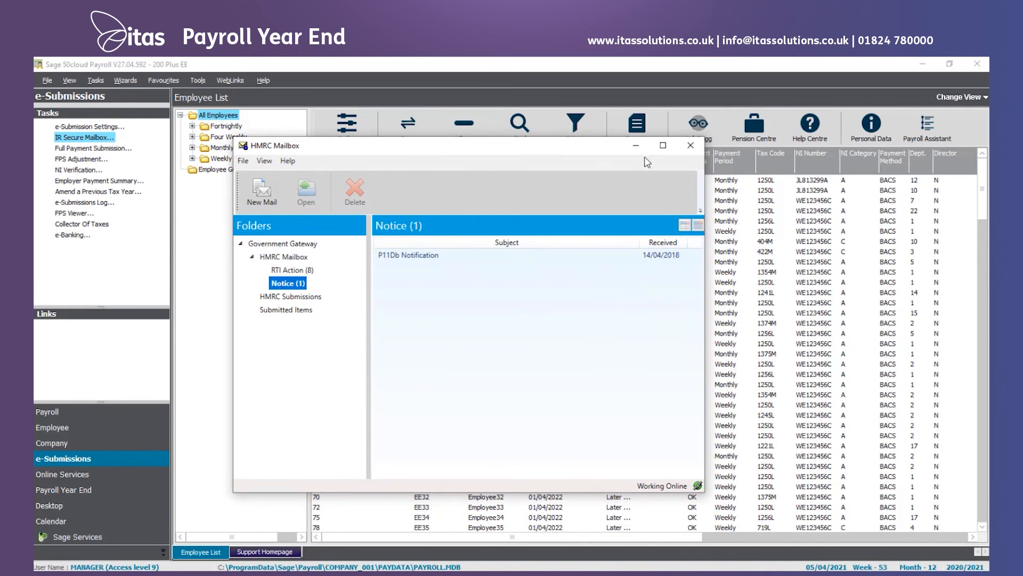
pyautogui.click(689, 145)
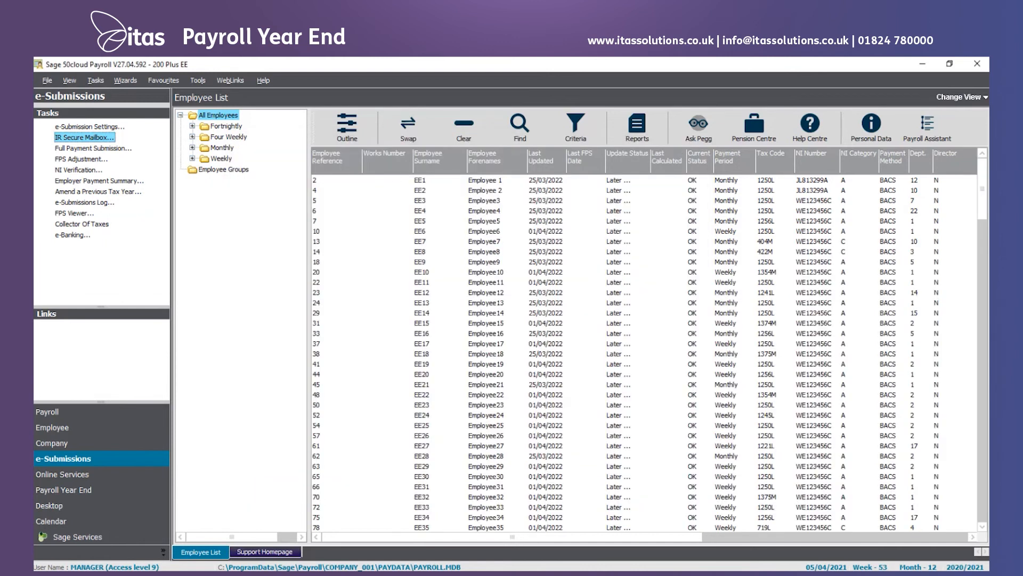
# - Review the Company Settings Details, including Small Employers' Relief eligibility, then close the dialog
pyautogui.click(53, 443)
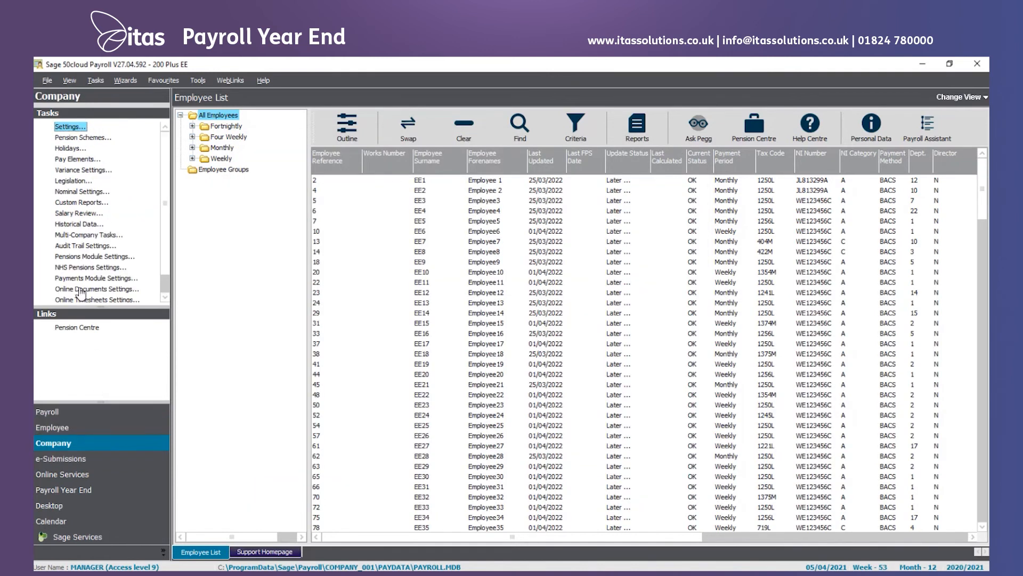
pyautogui.click(70, 126)
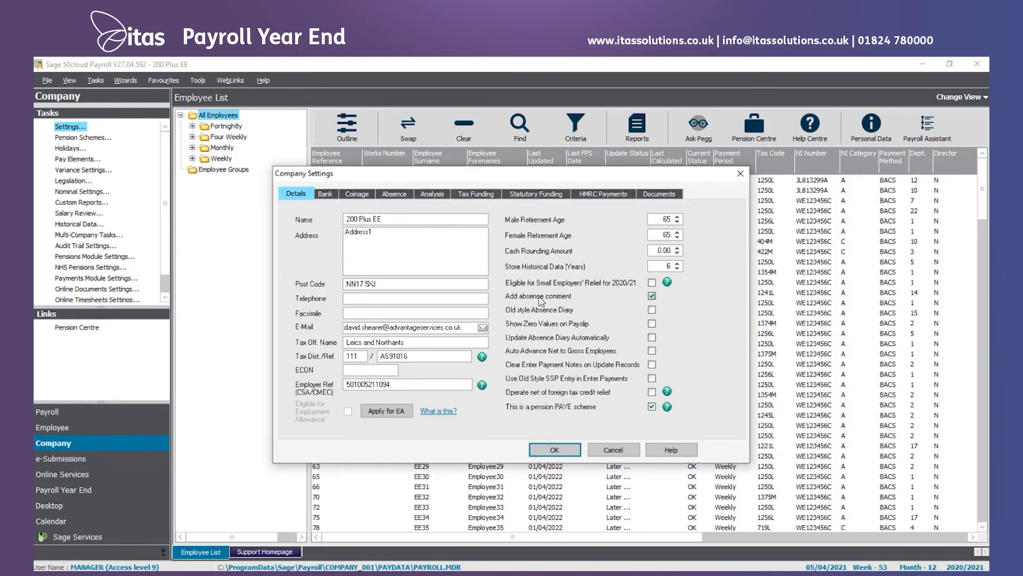
pyautogui.click(391, 218)
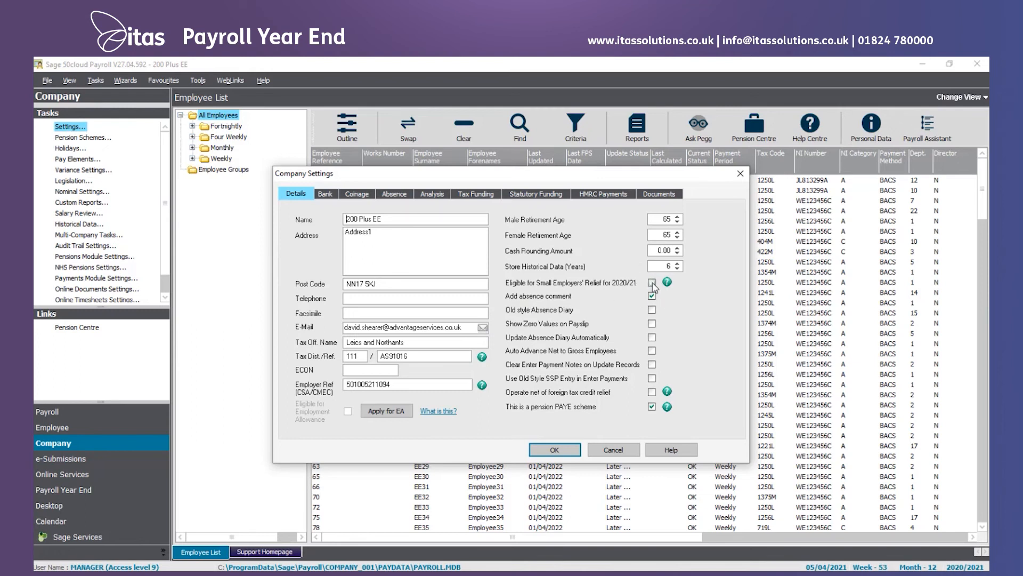
pyautogui.click(554, 449)
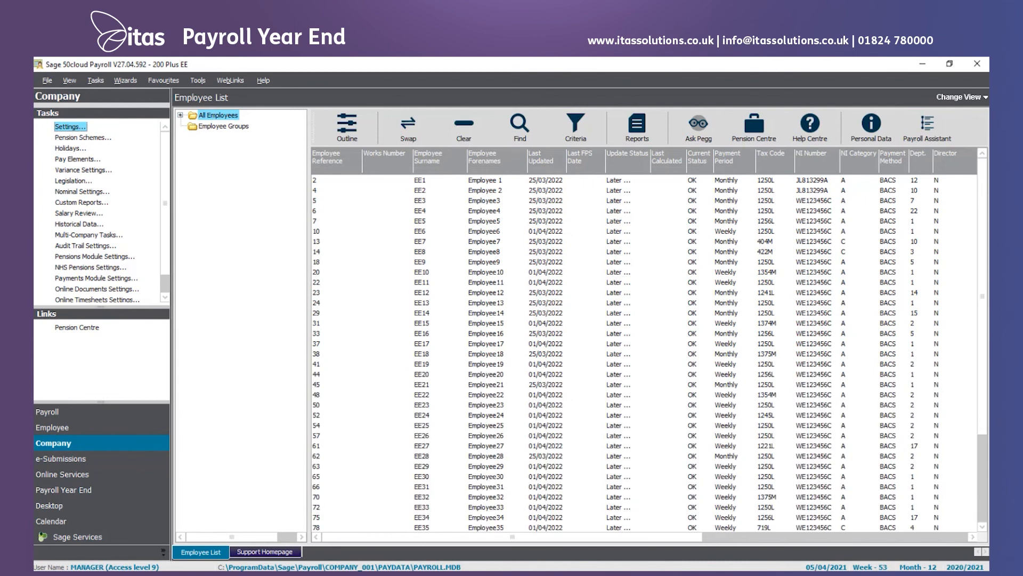